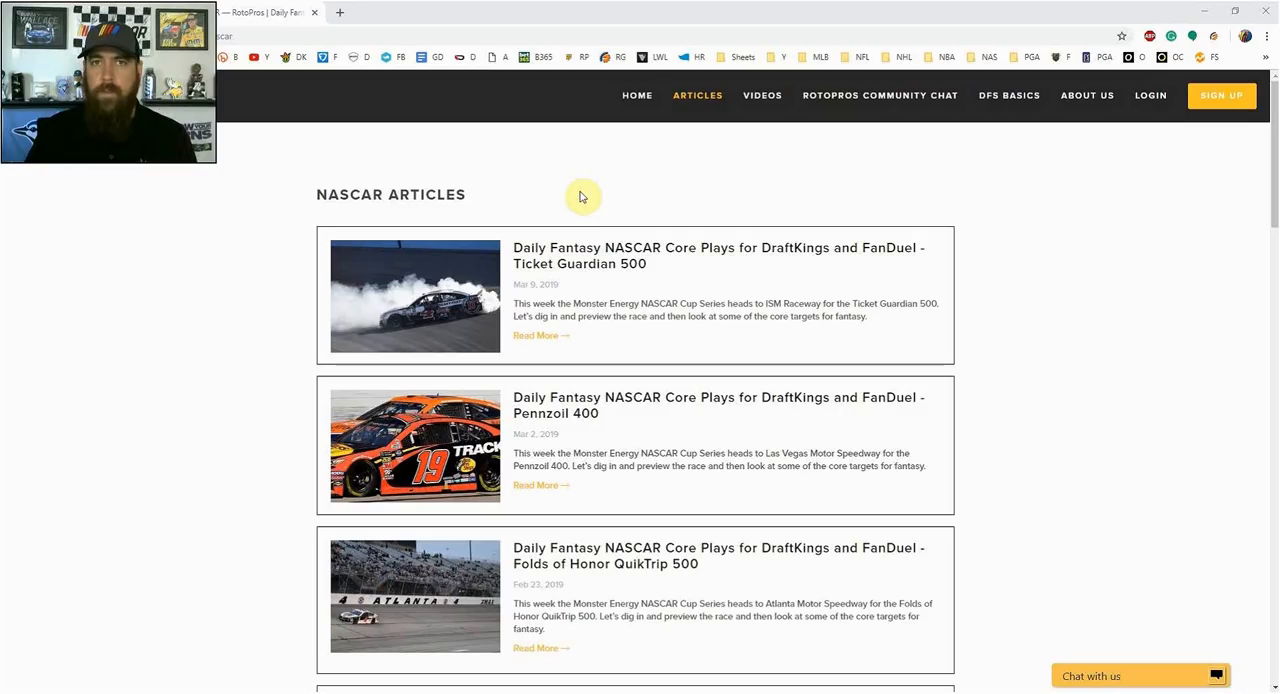
mouse_move(596, 194)
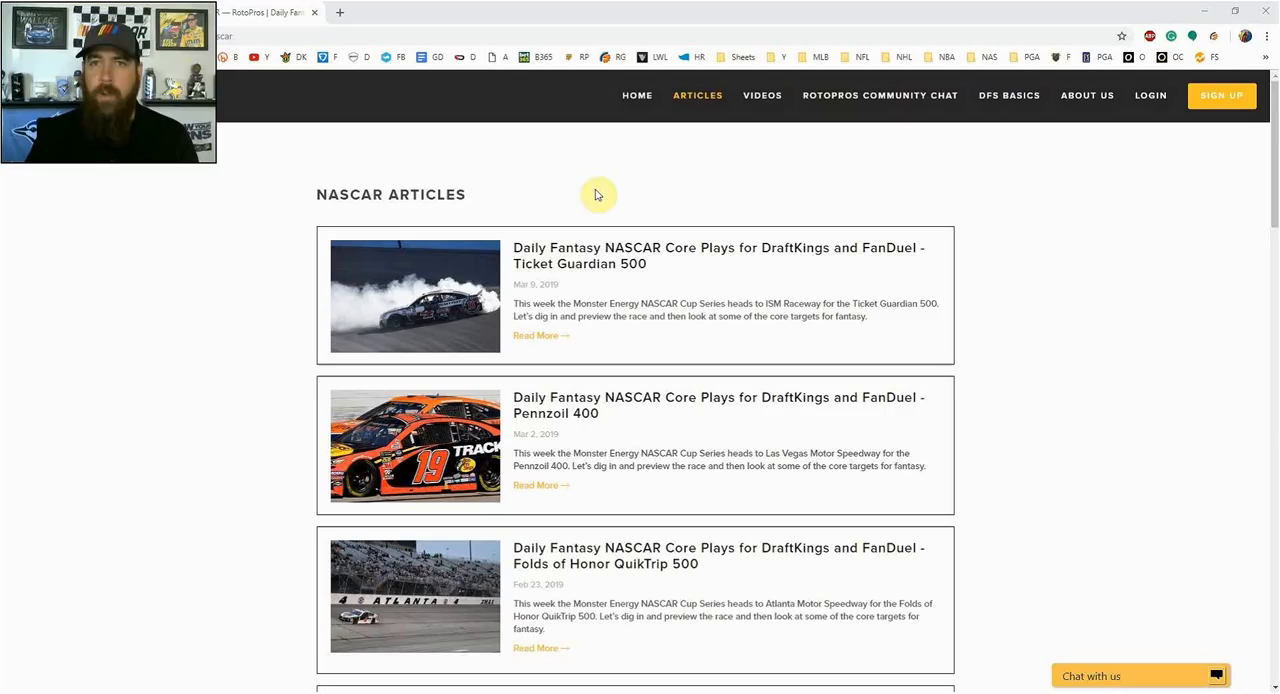
mouse_move(1008, 160)
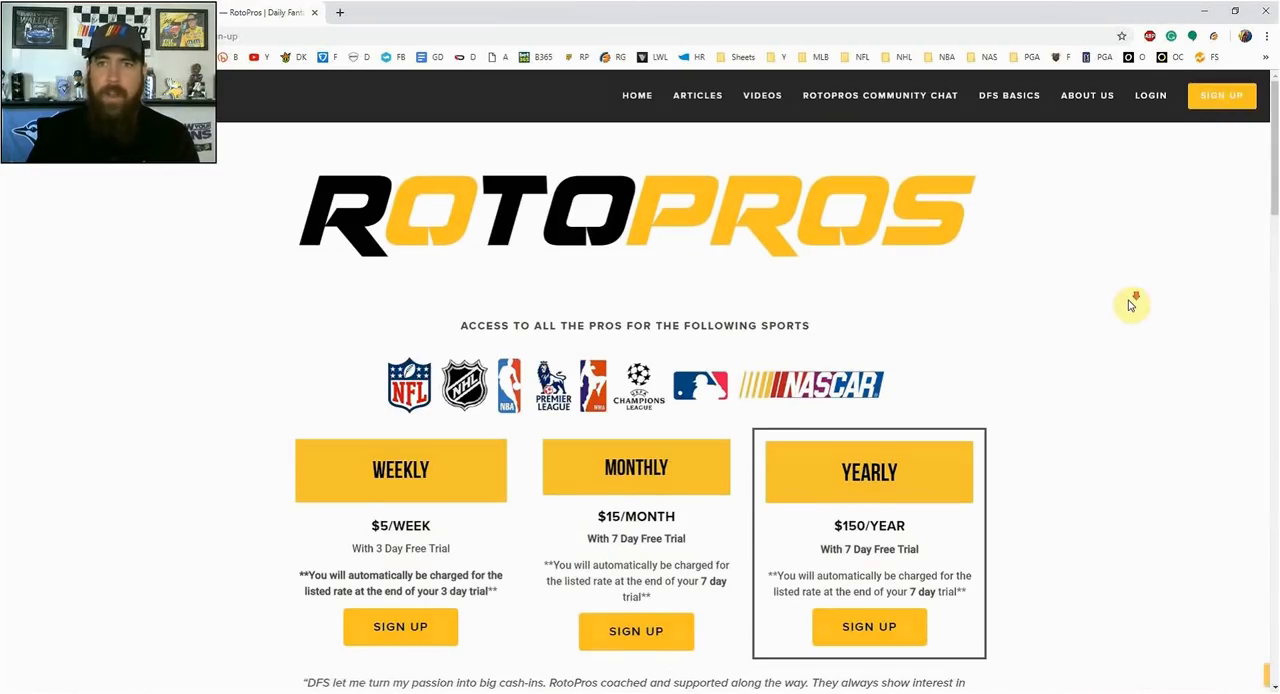
scroll(down, 3)
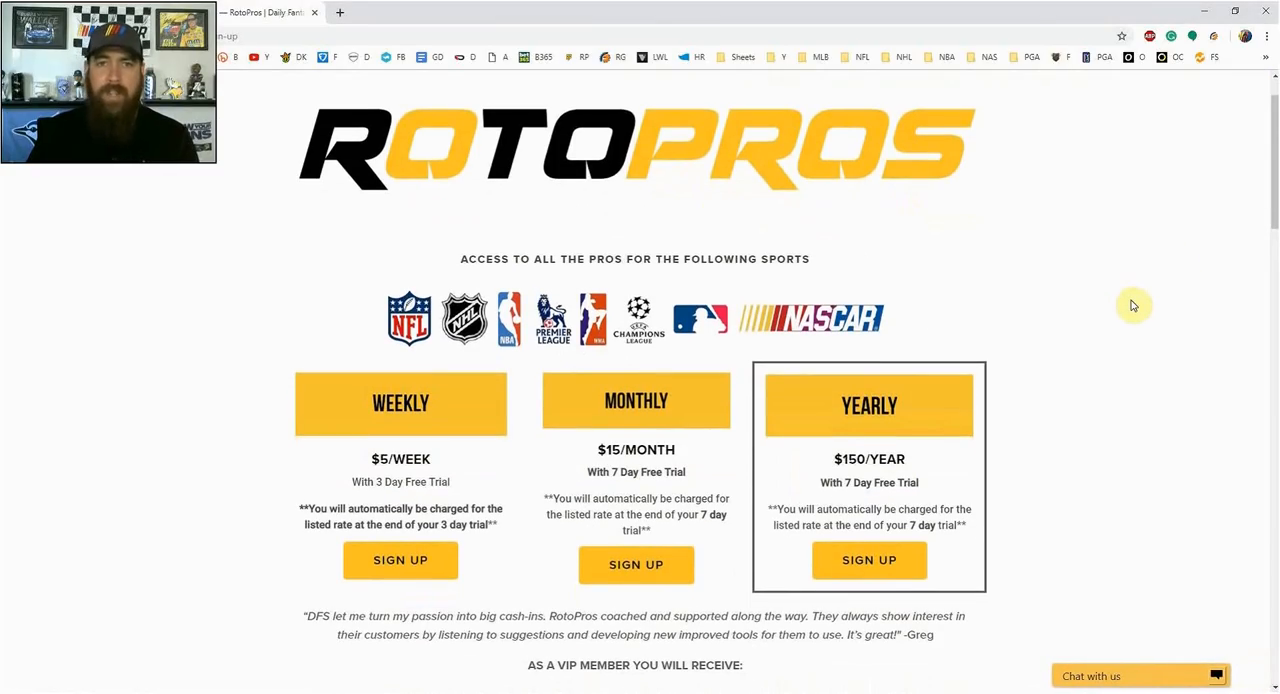
mouse_move(296, 356)
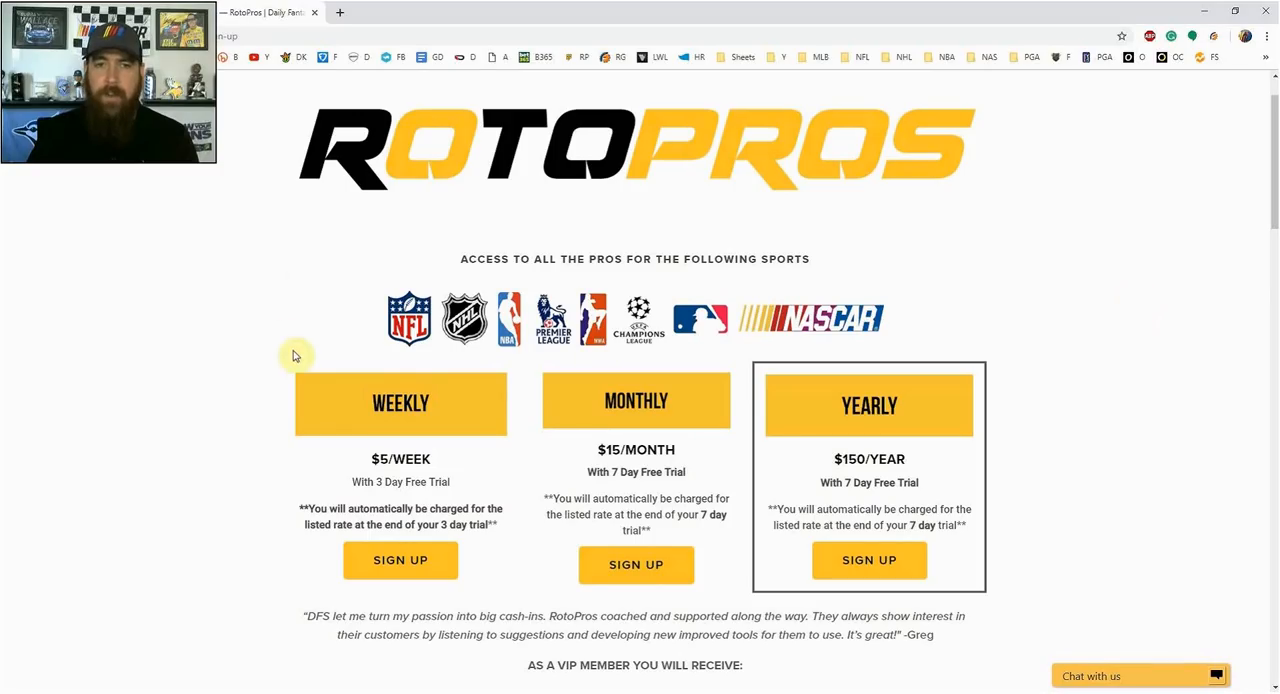
mouse_move(256, 260)
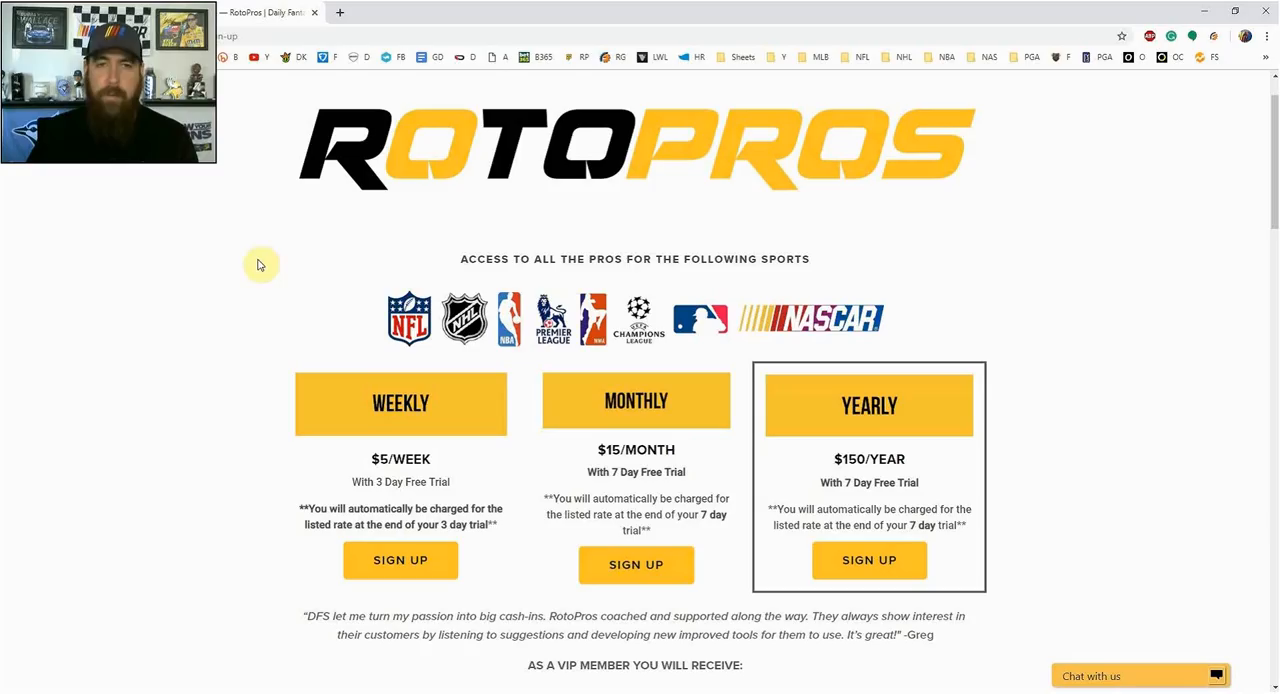
mouse_move(280, 258)
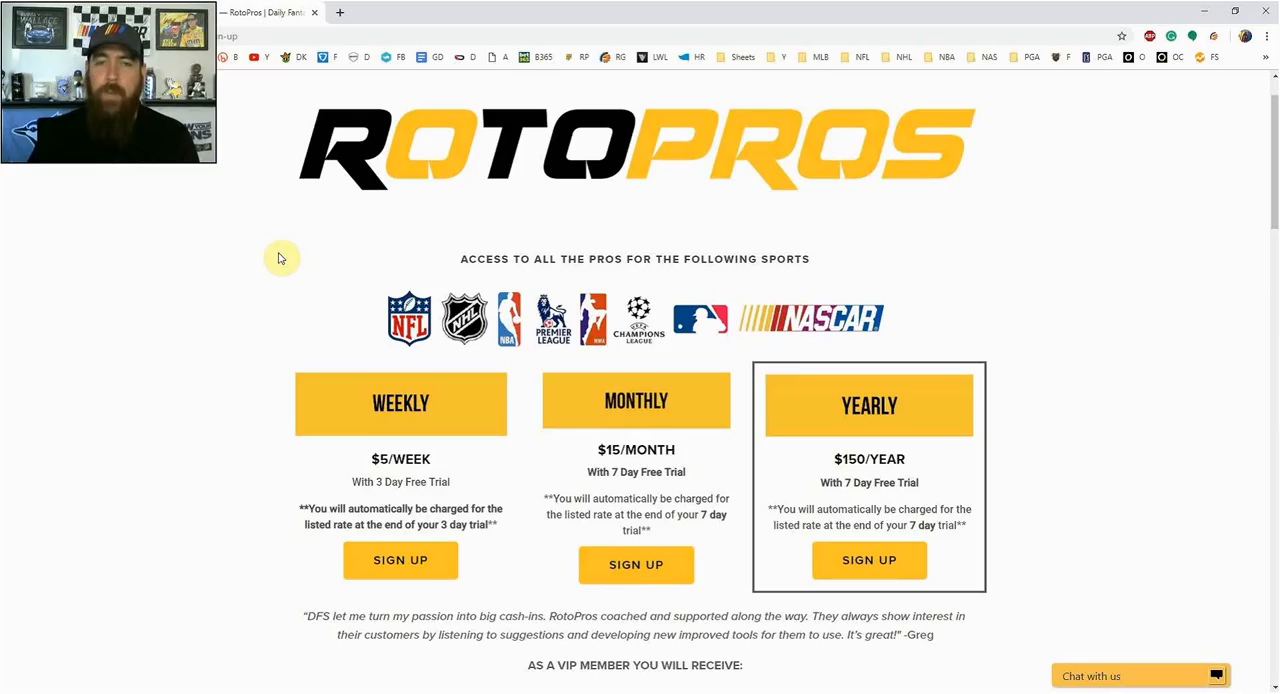
mouse_move(312, 236)
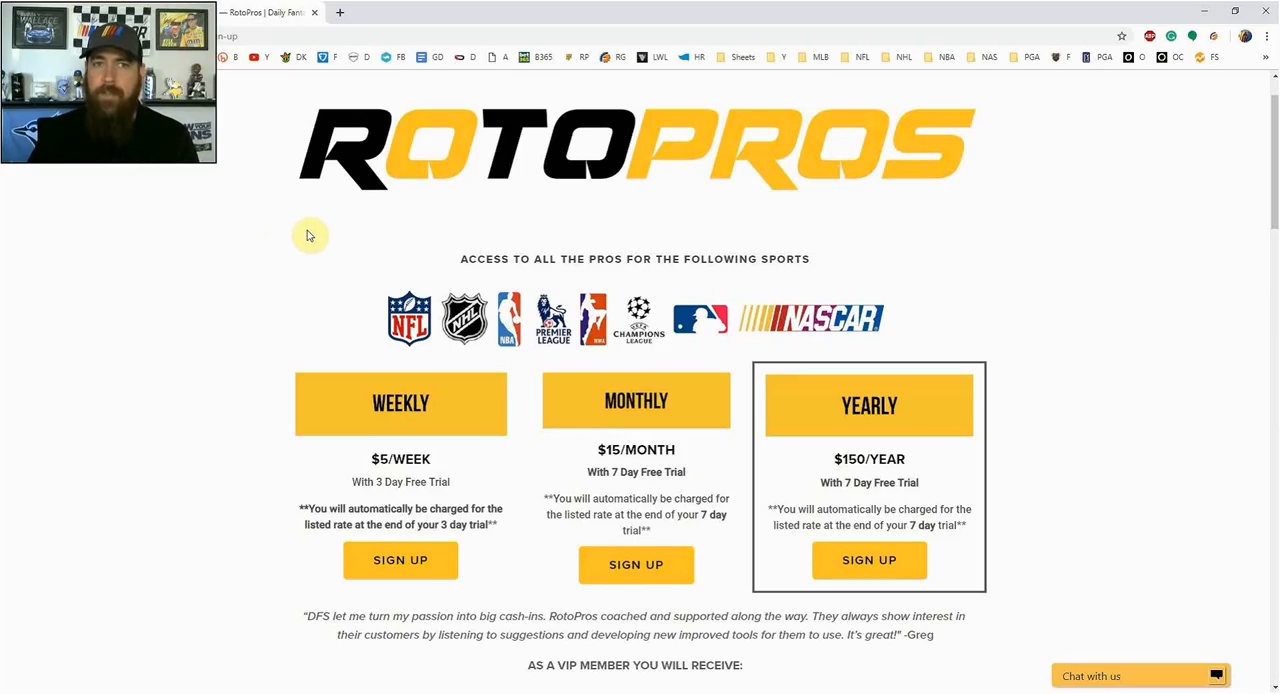
mouse_move(250, 136)
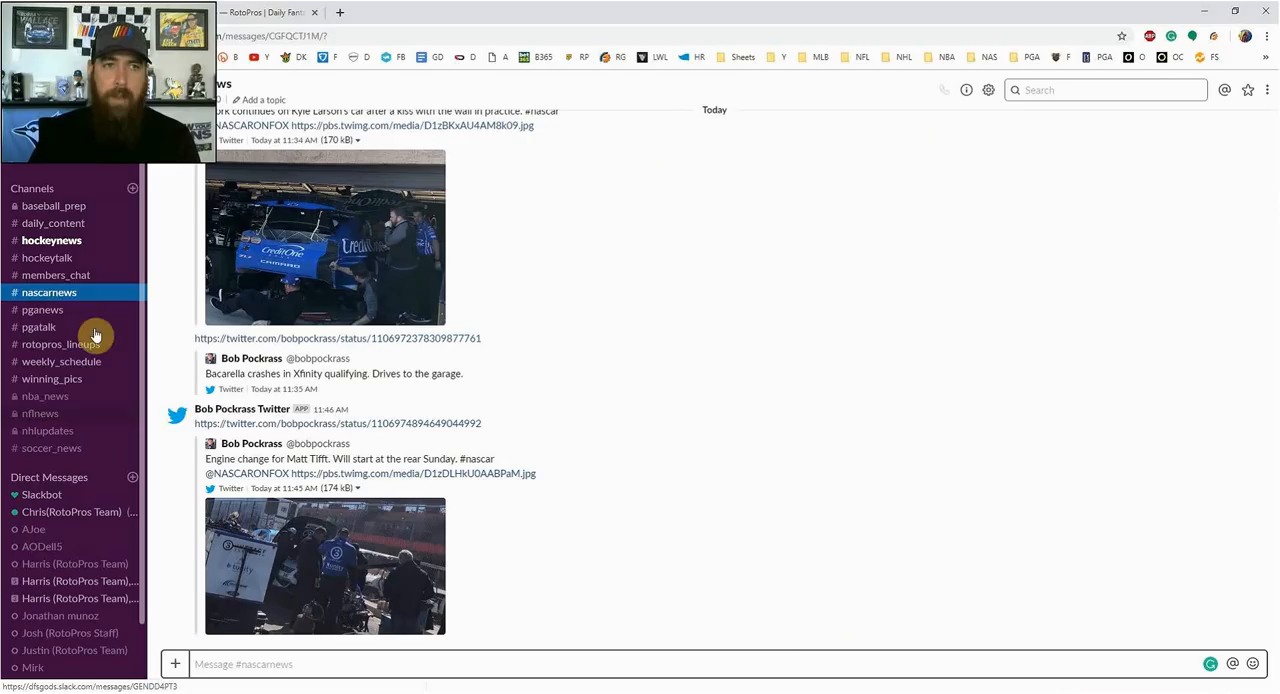
mouse_move(476, 440)
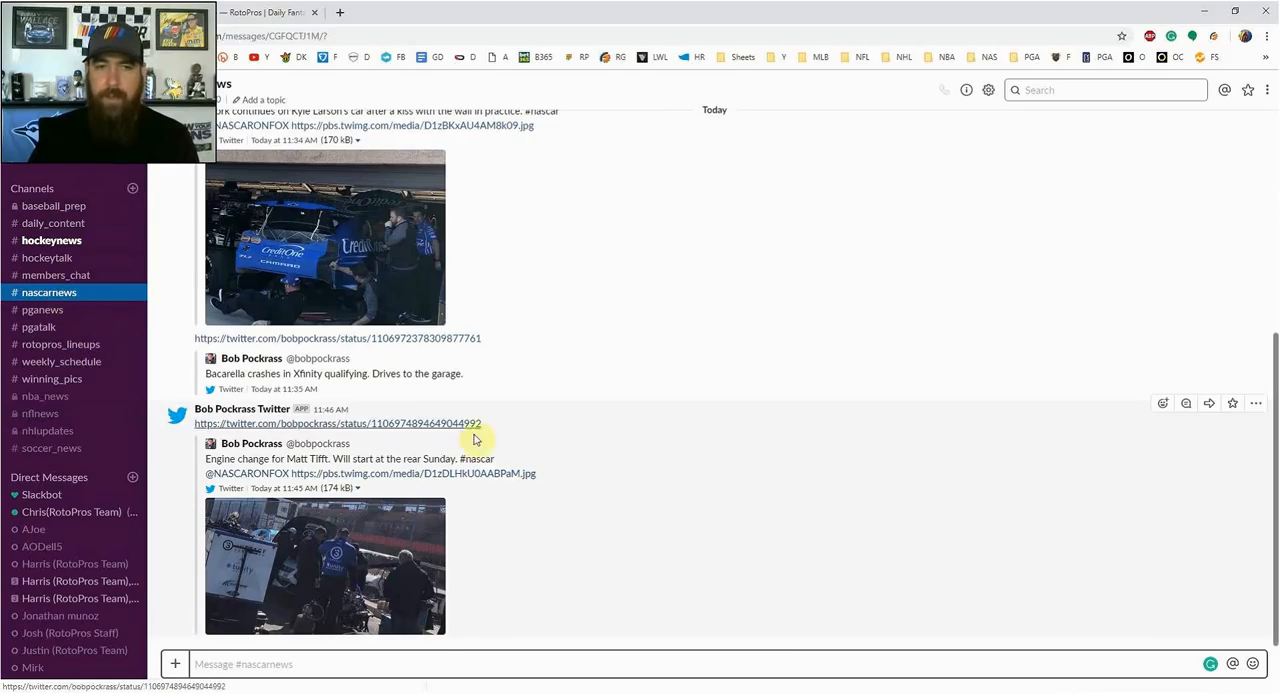
mouse_move(600, 524)
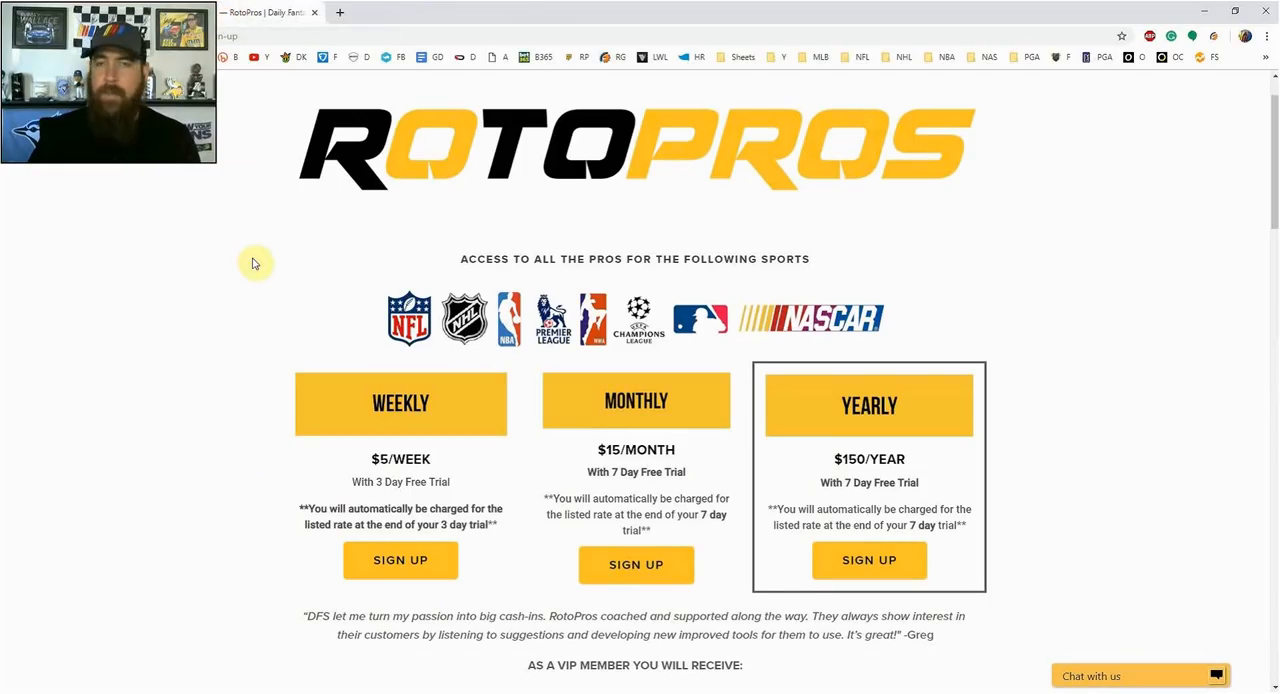
mouse_move(212, 232)
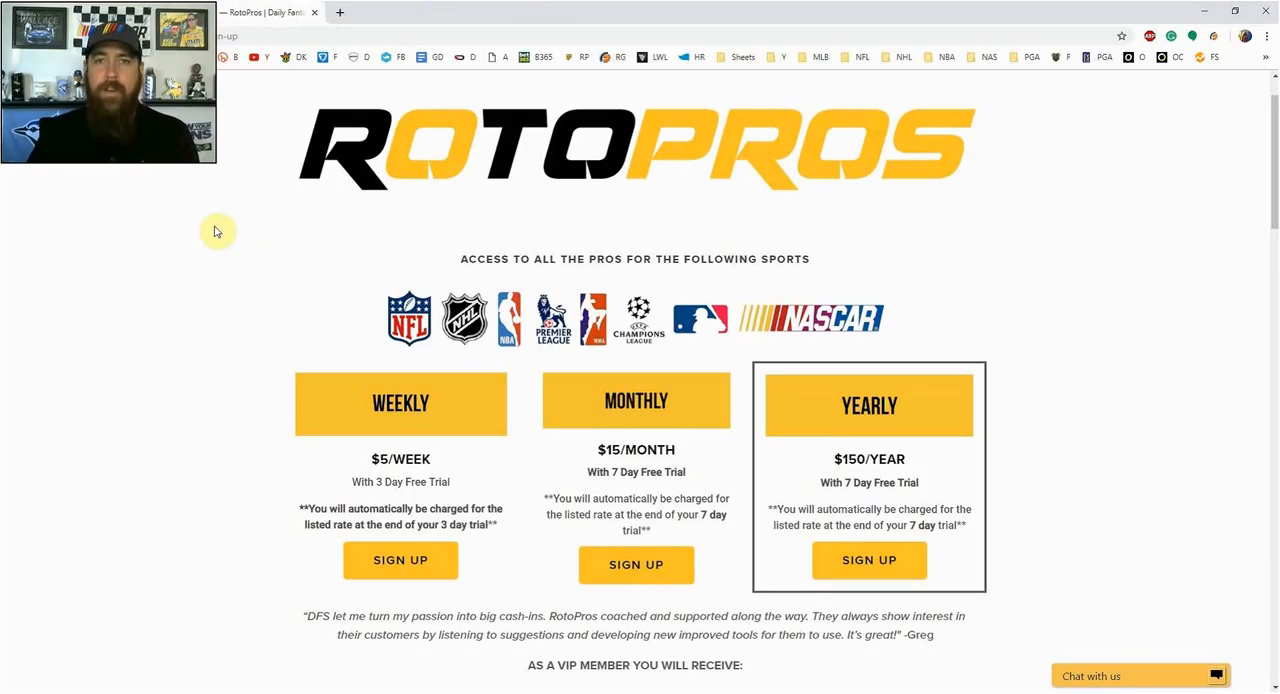
mouse_move(1144, 202)
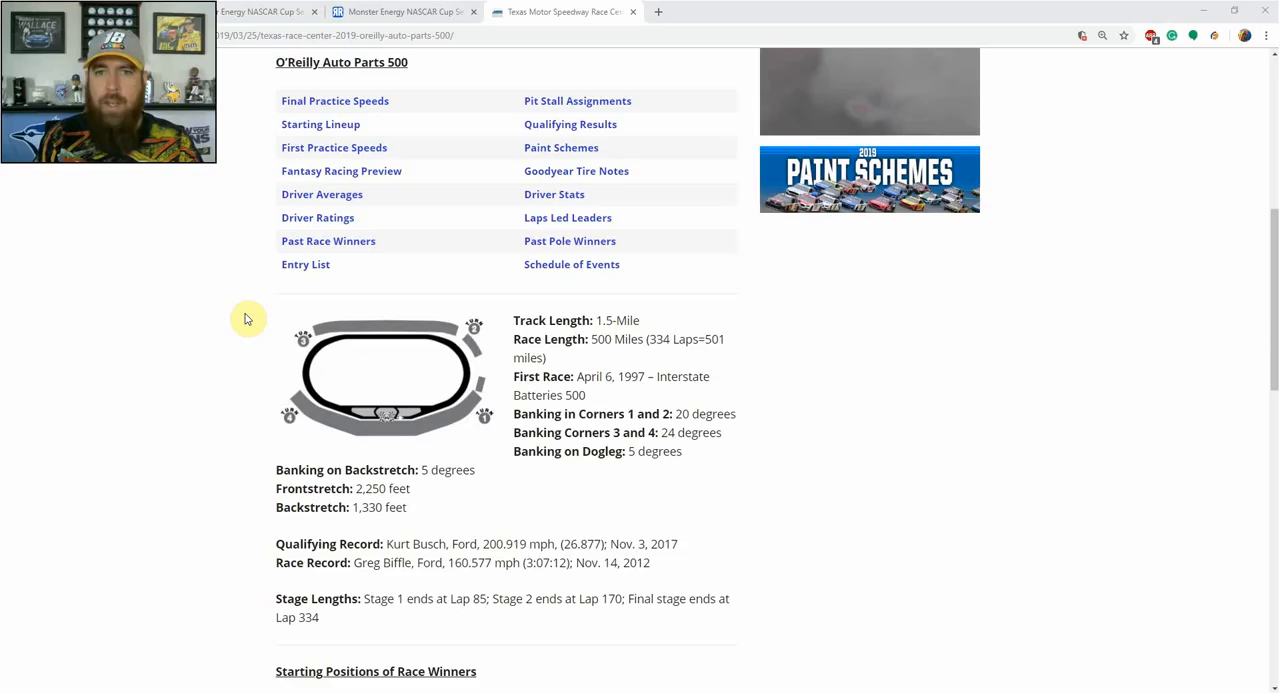
mouse_move(706, 312)
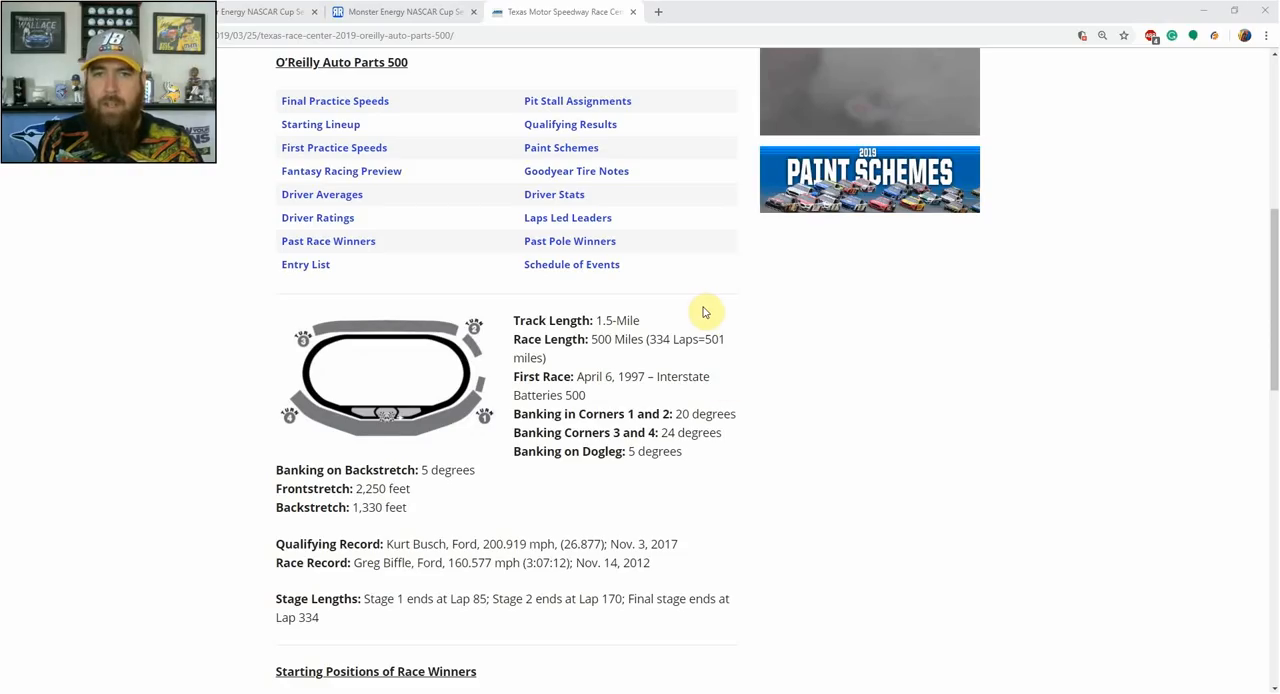
mouse_move(736, 404)
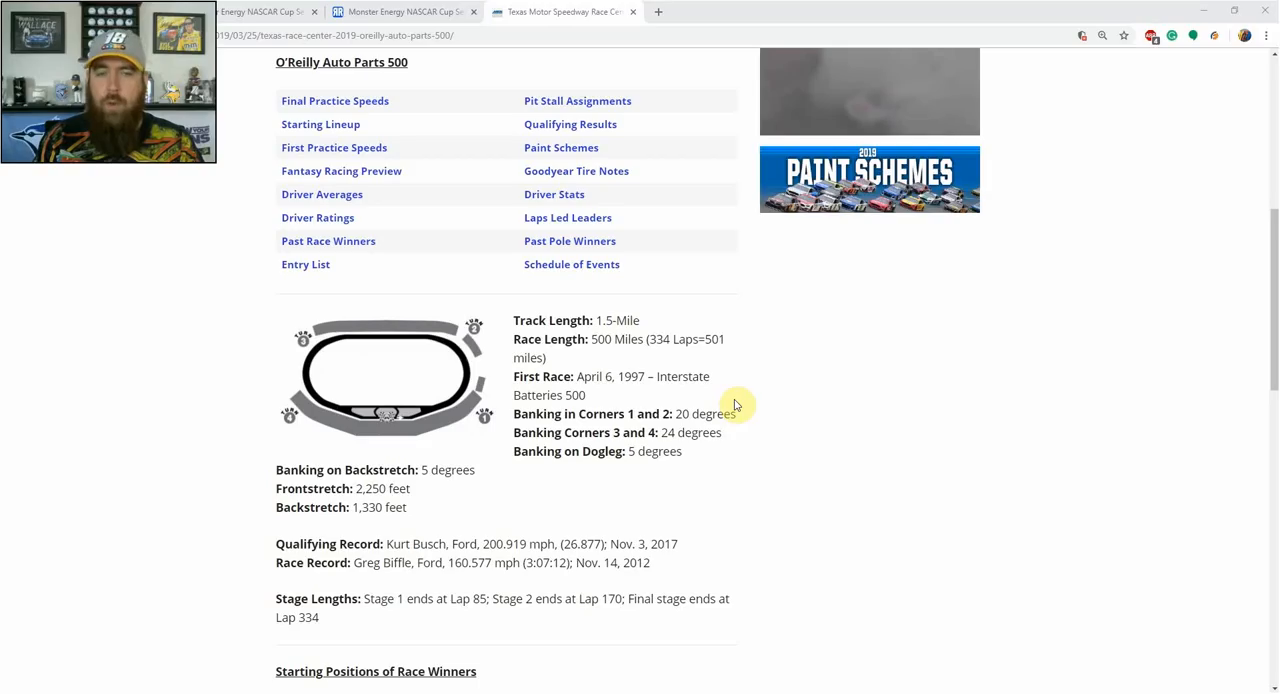
mouse_move(456, 370)
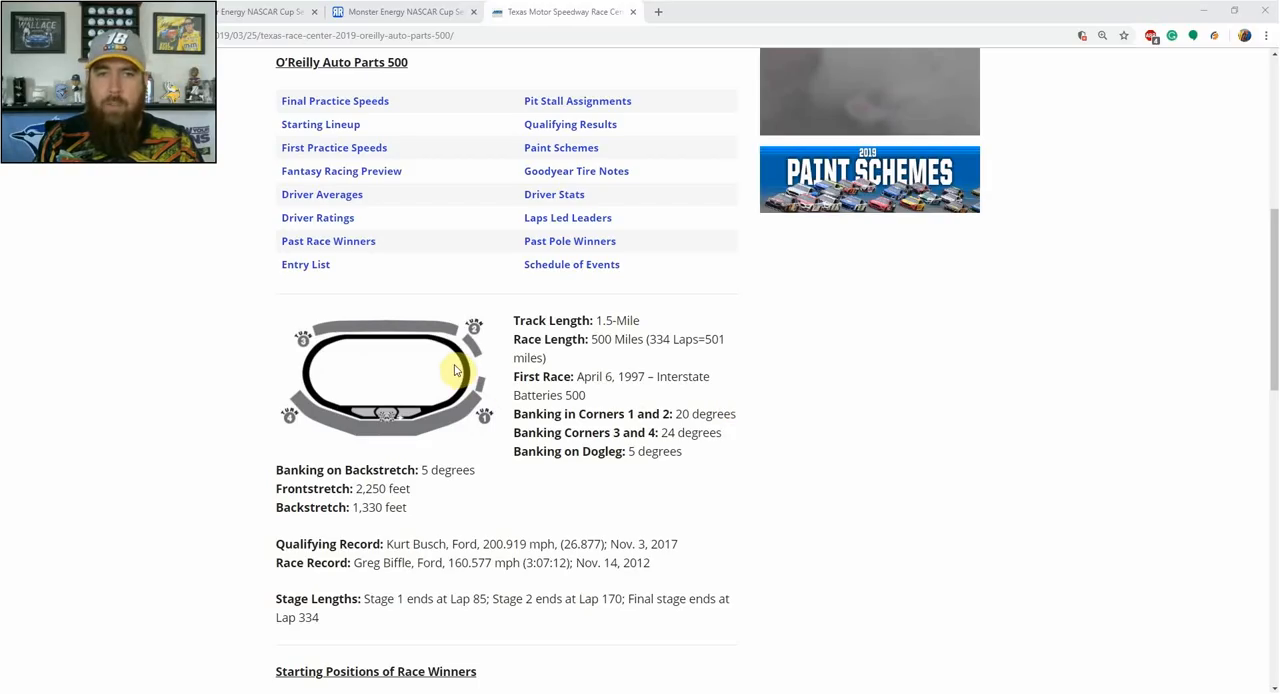
mouse_move(284, 346)
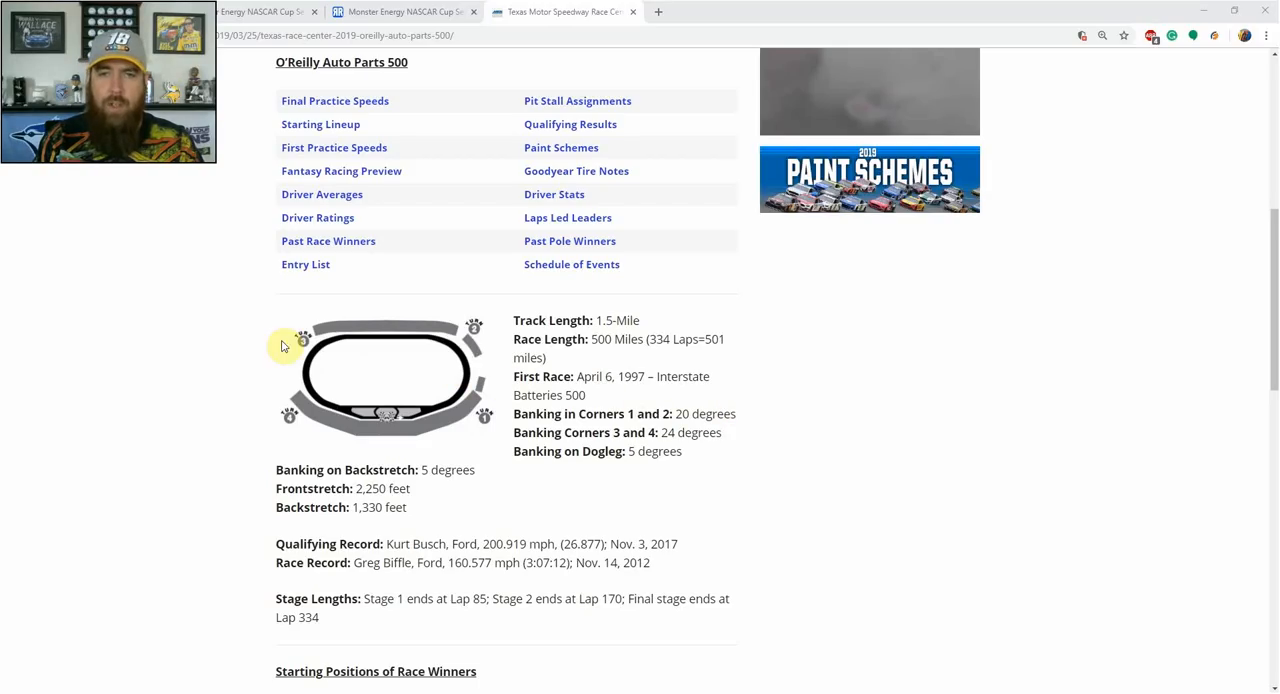
mouse_move(284, 372)
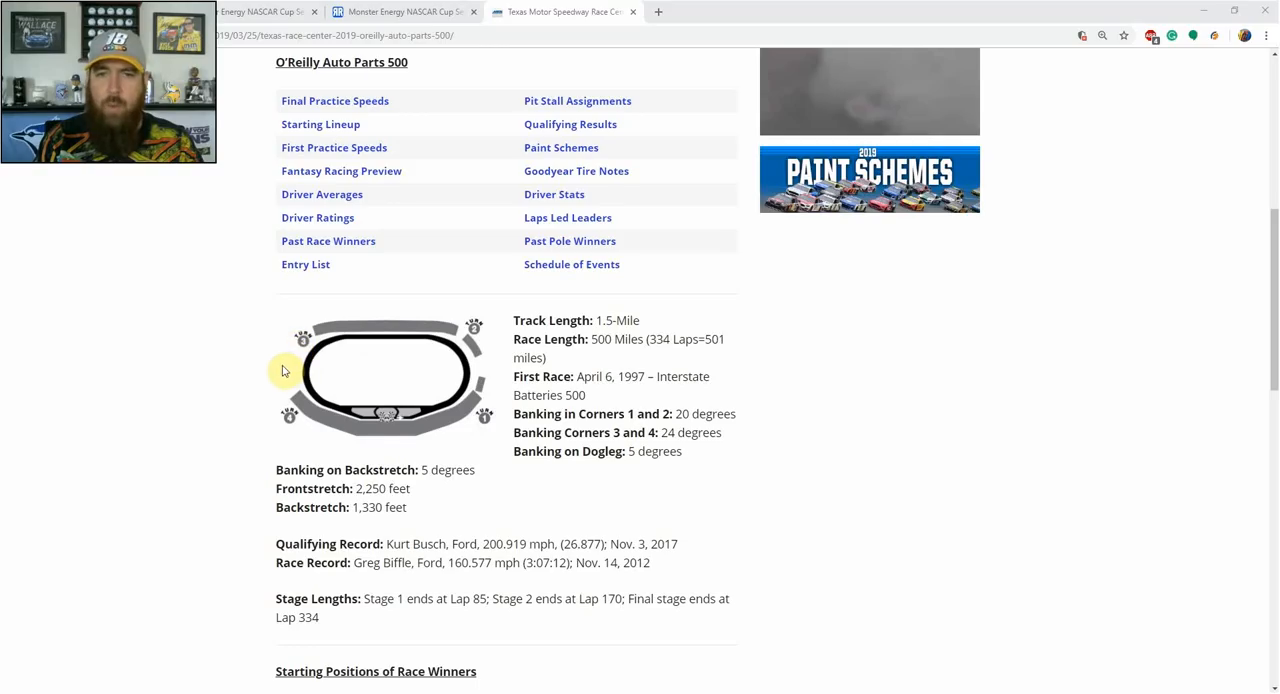
mouse_move(224, 360)
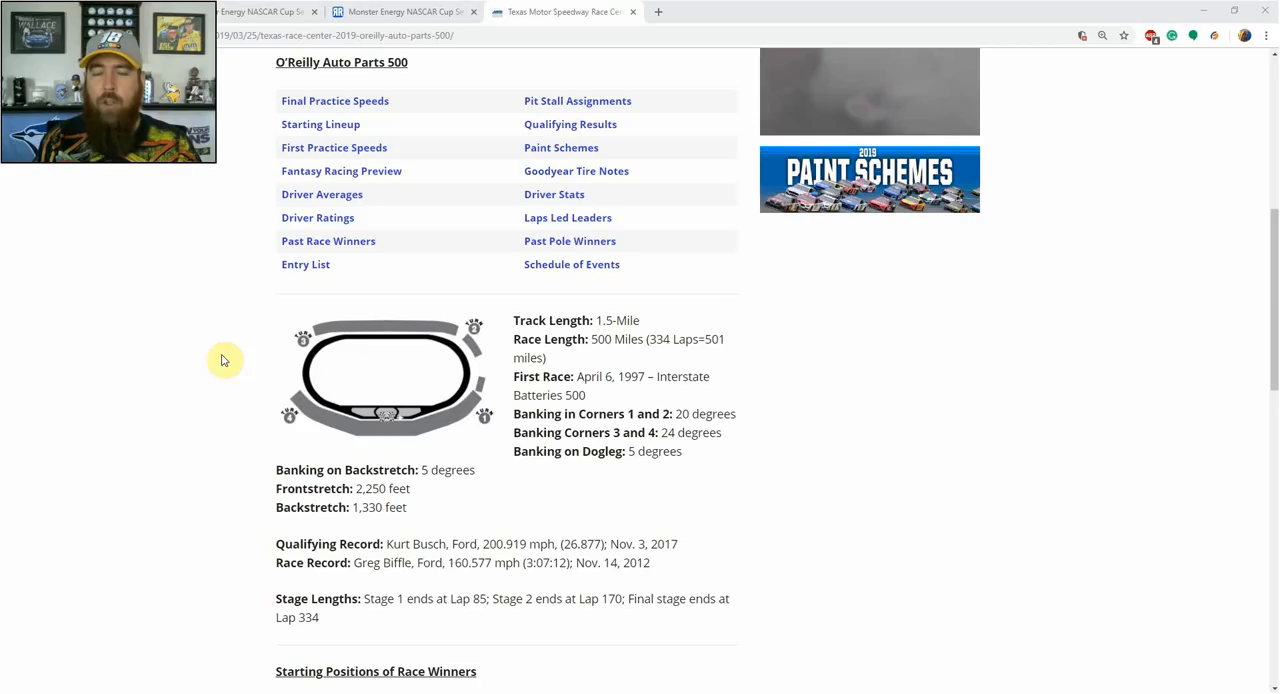
mouse_move(288, 360)
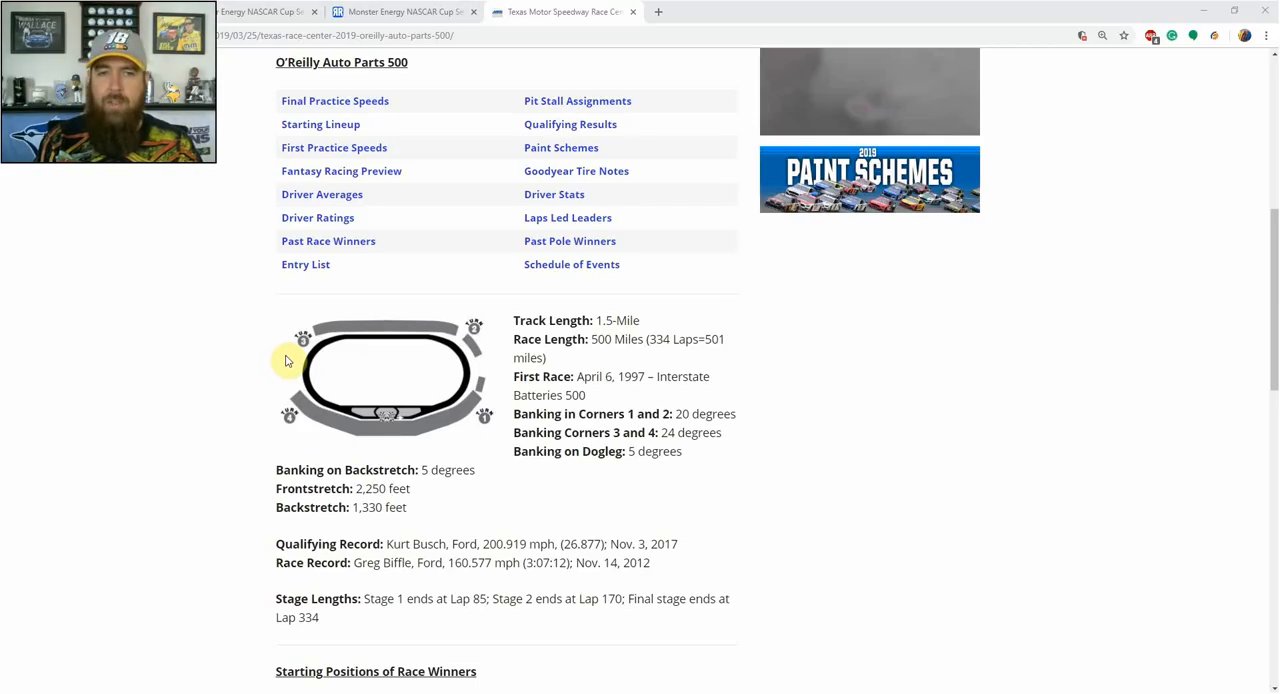
mouse_move(288, 372)
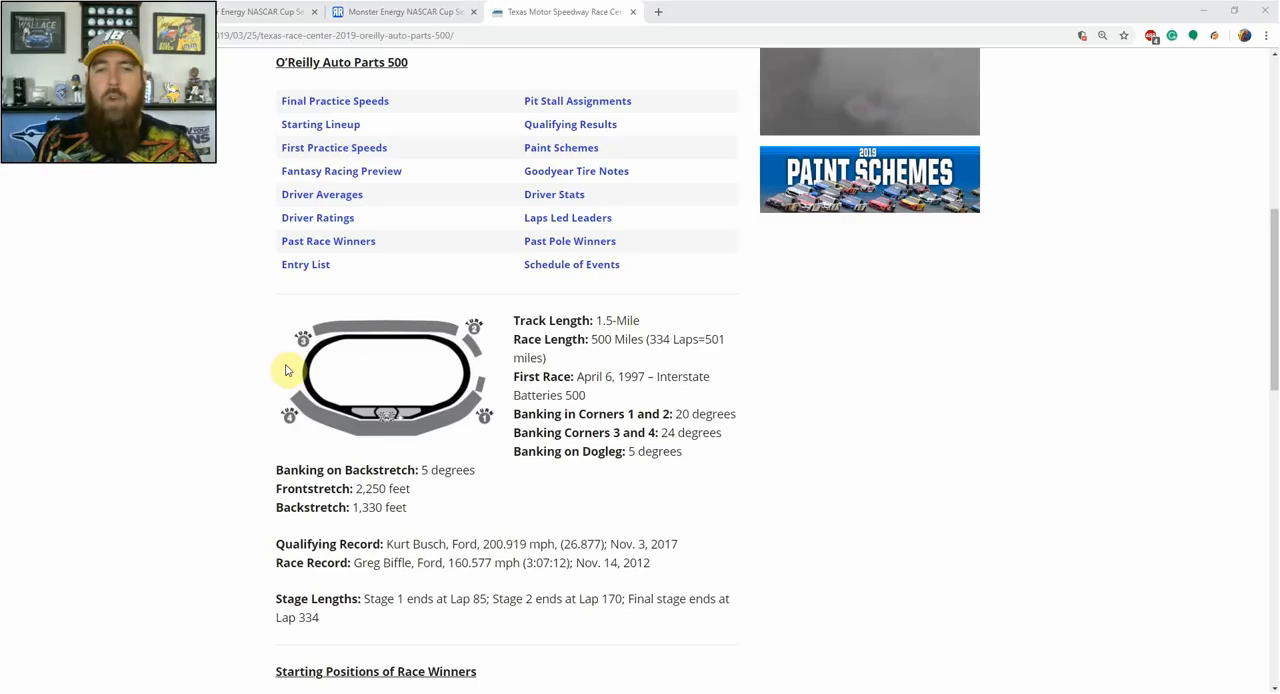
mouse_move(328, 284)
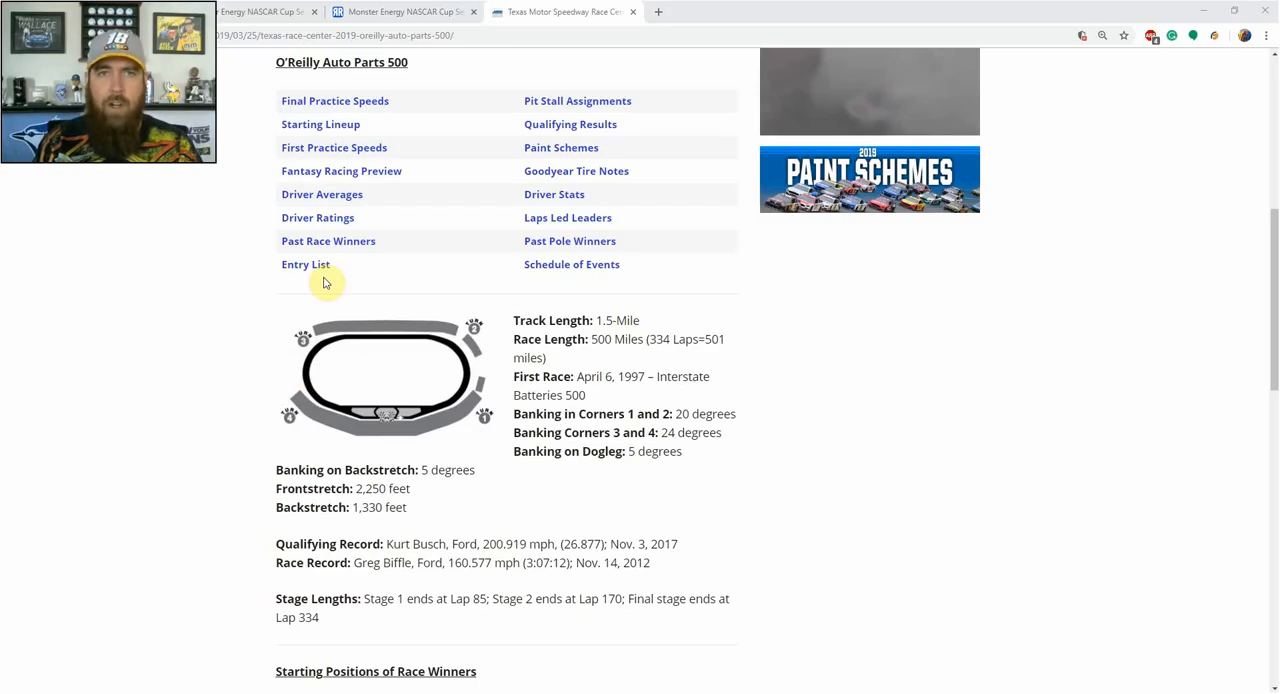
mouse_move(236, 200)
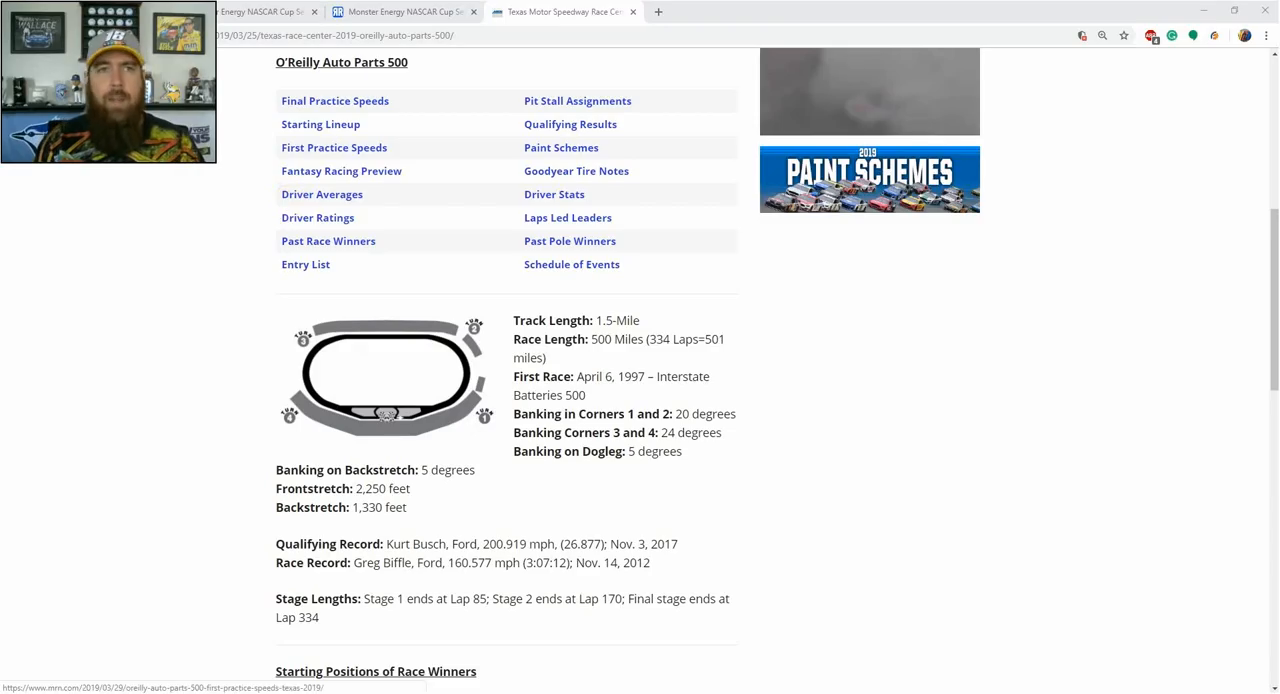
- Show the last-six-races driver statistics table and open Kyle Busch's detailed results
click(564, 12)
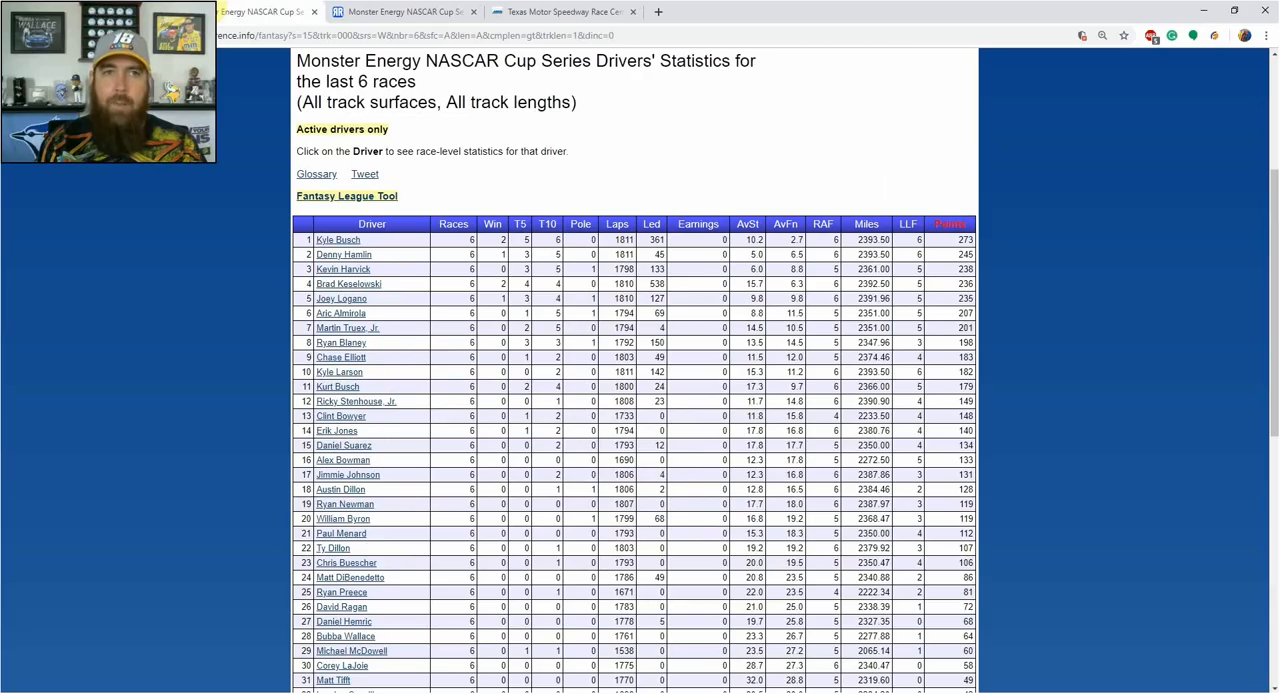
mouse_move(168, 244)
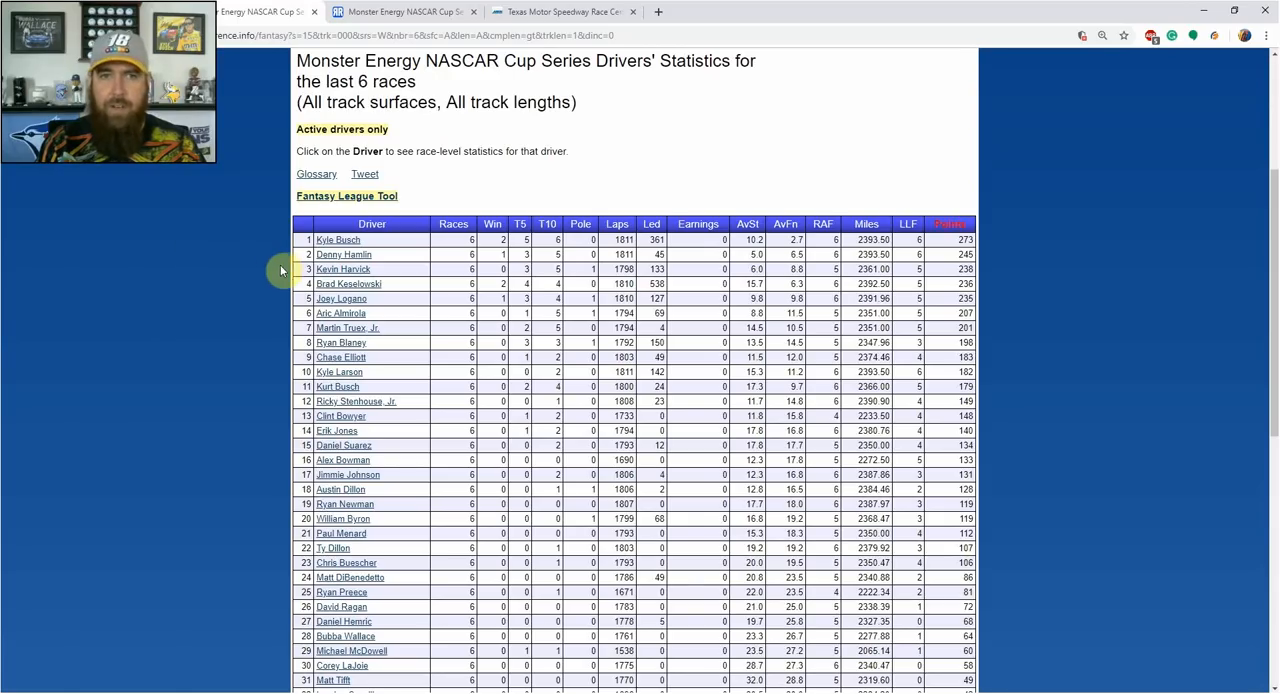
mouse_move(536, 244)
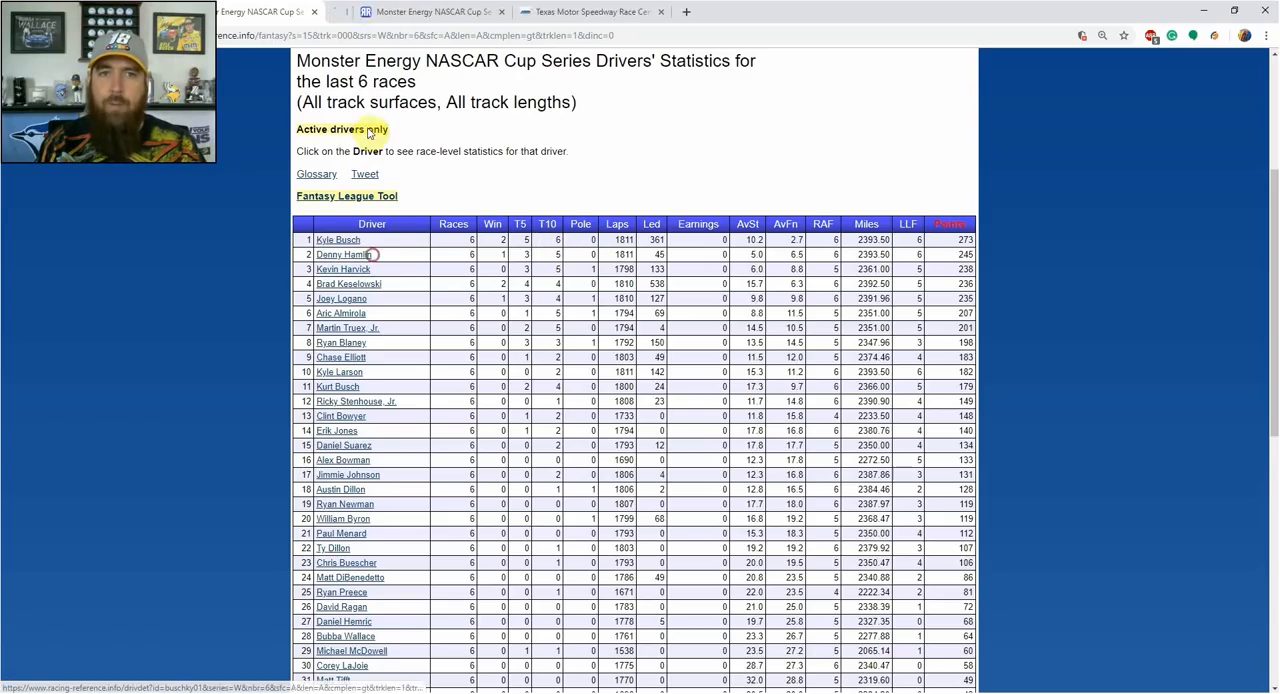
click(338, 240)
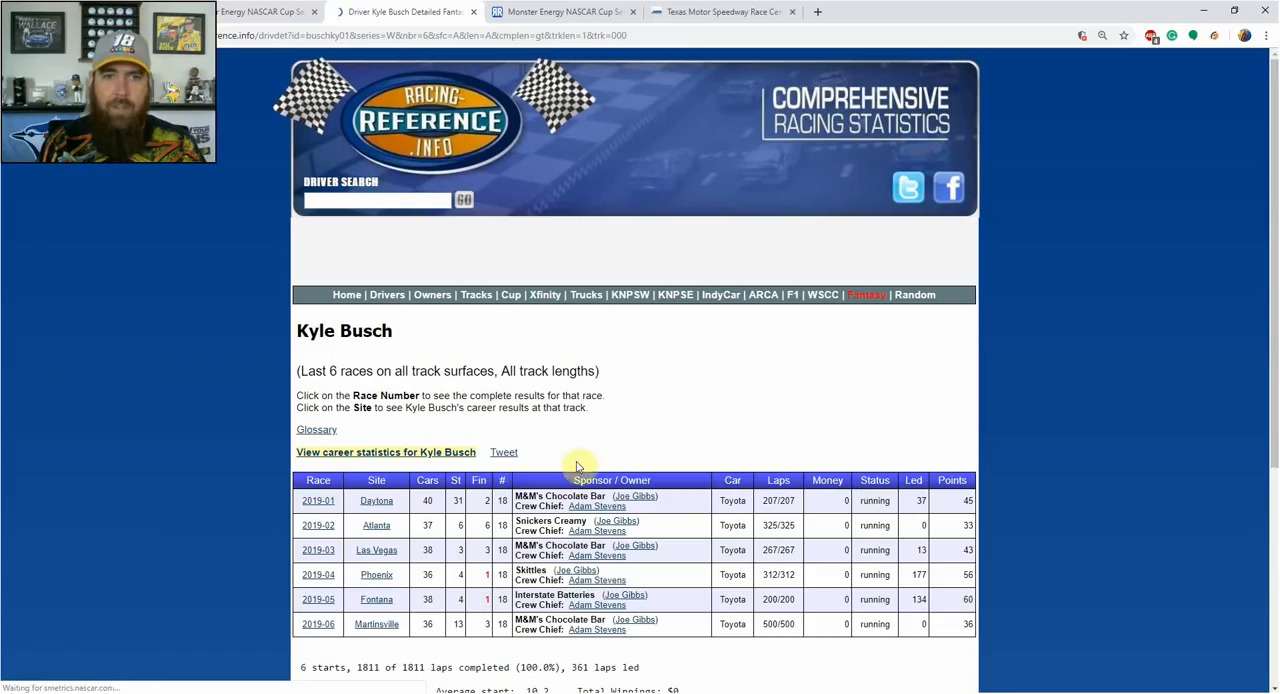
- Scroll down through Kyle Busch's race-by-race results
scroll(down, 3)
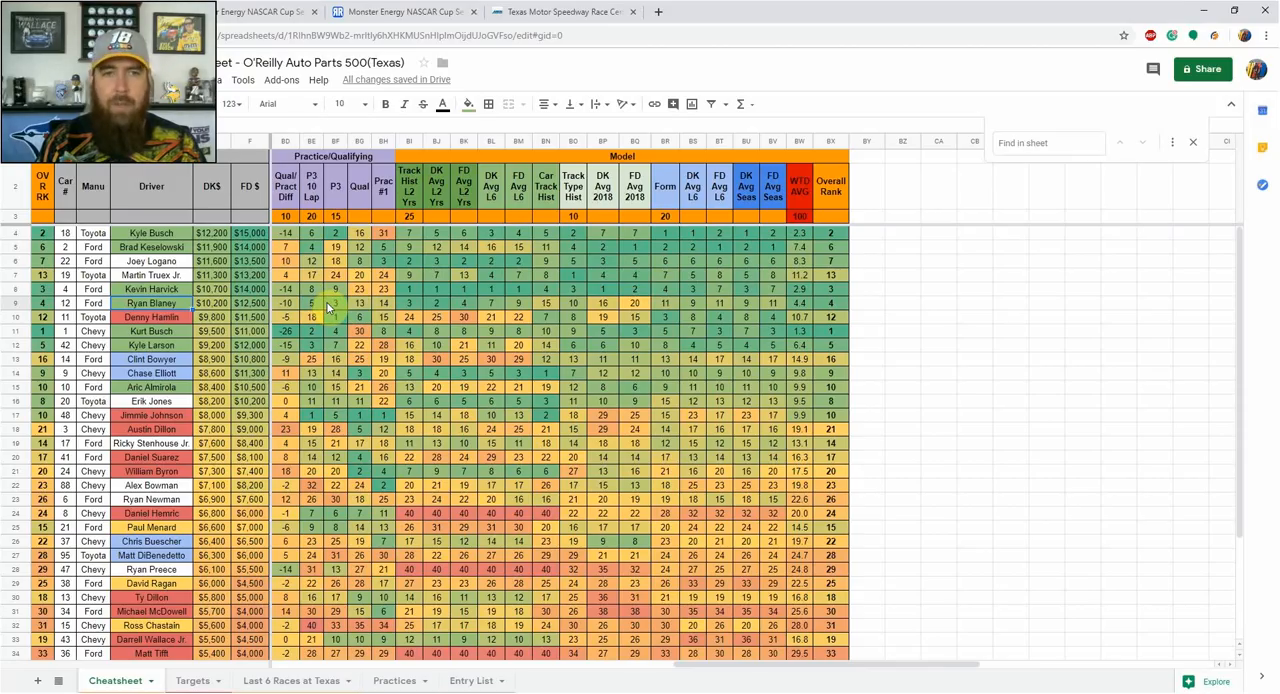
click(400, 12)
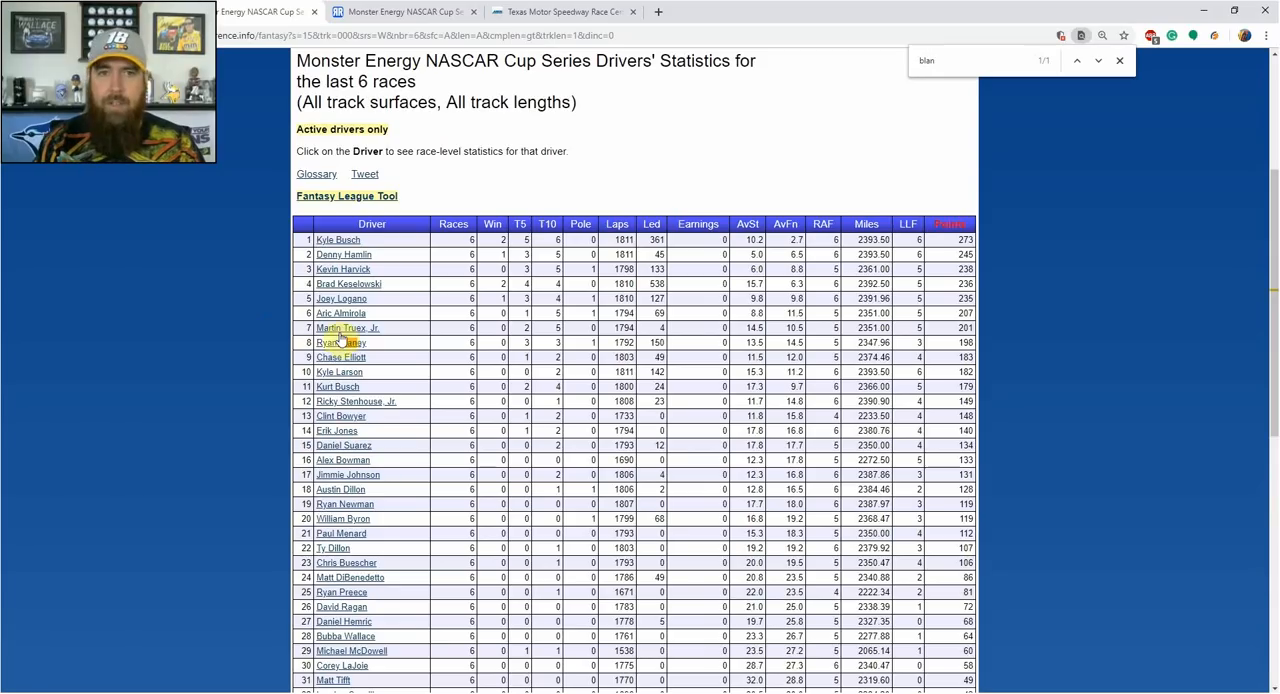
click(340, 342)
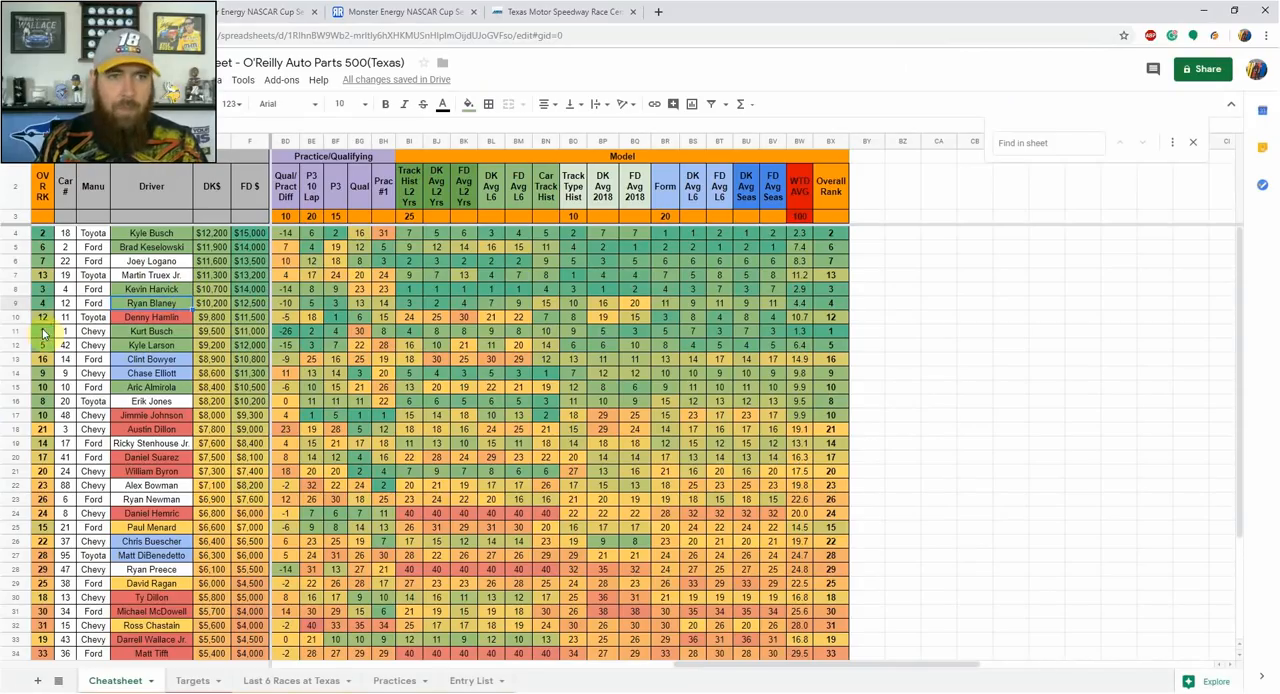
click(12, 332)
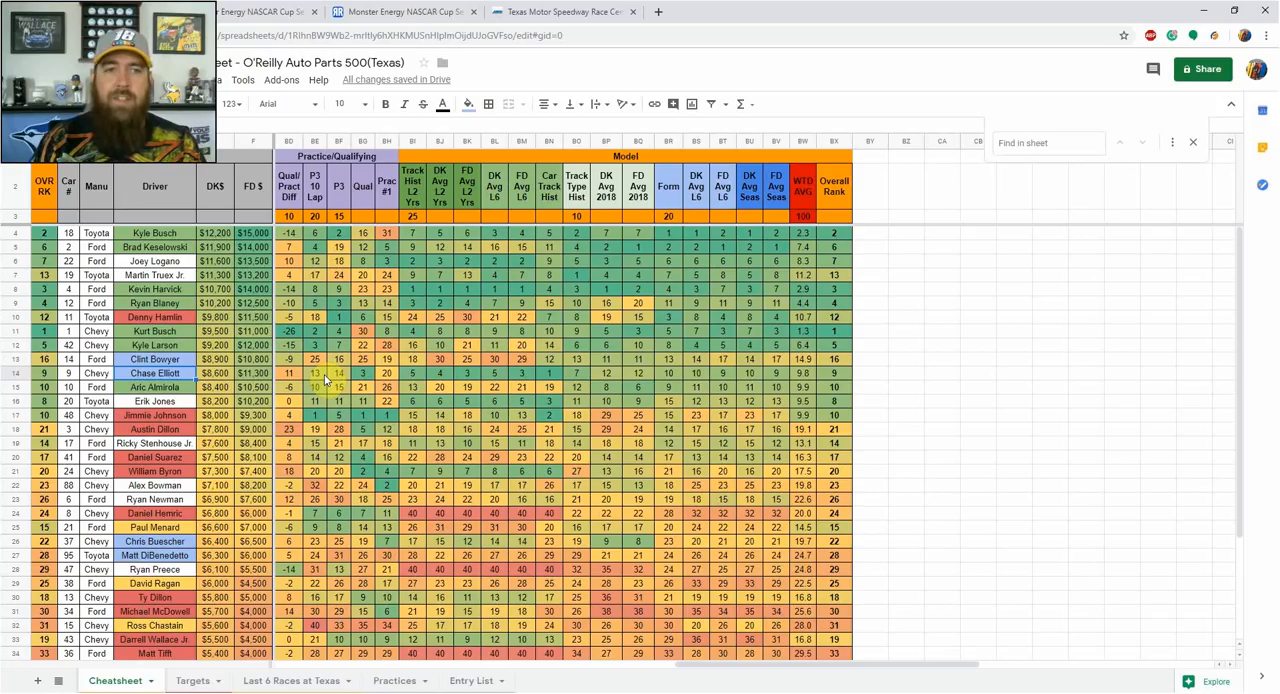
click(396, 12)
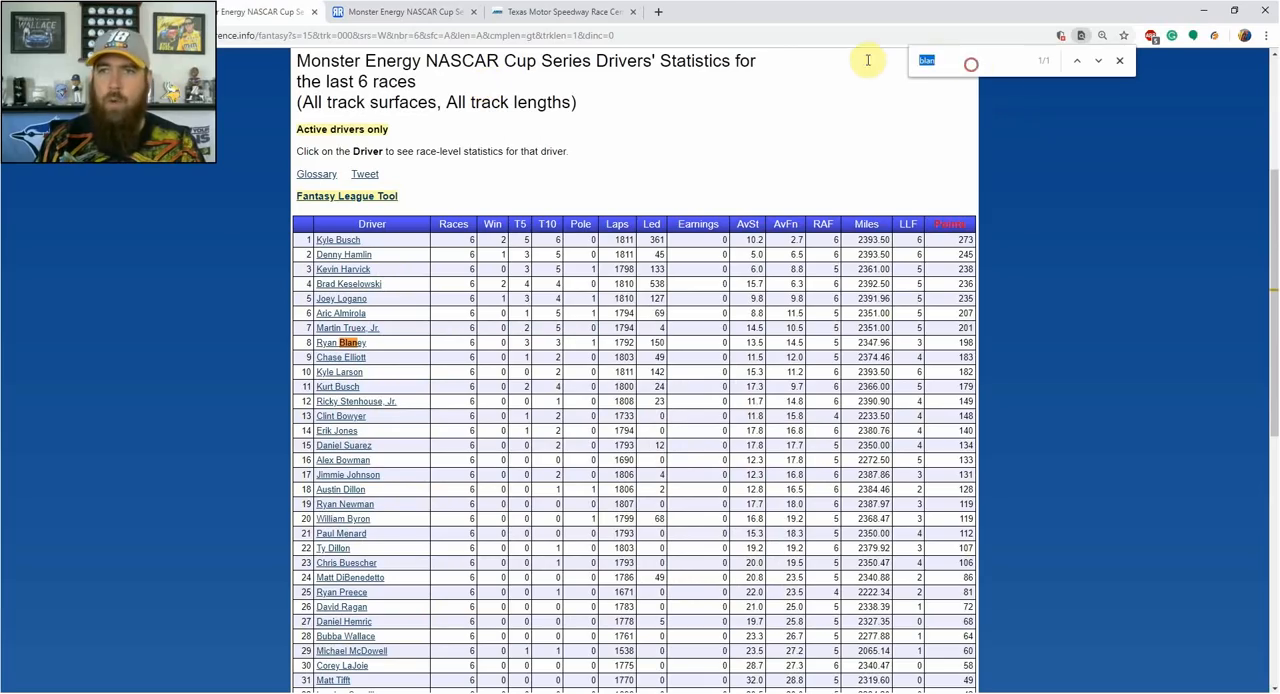
text(chase)
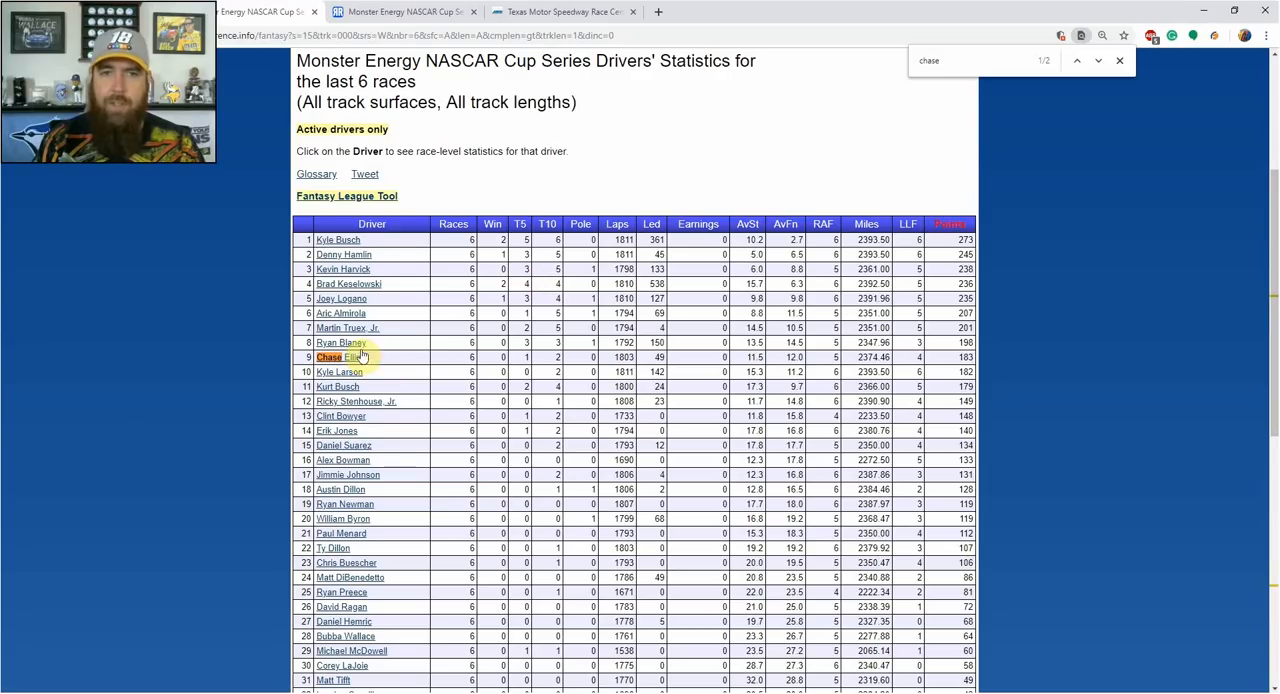
click(330, 356)
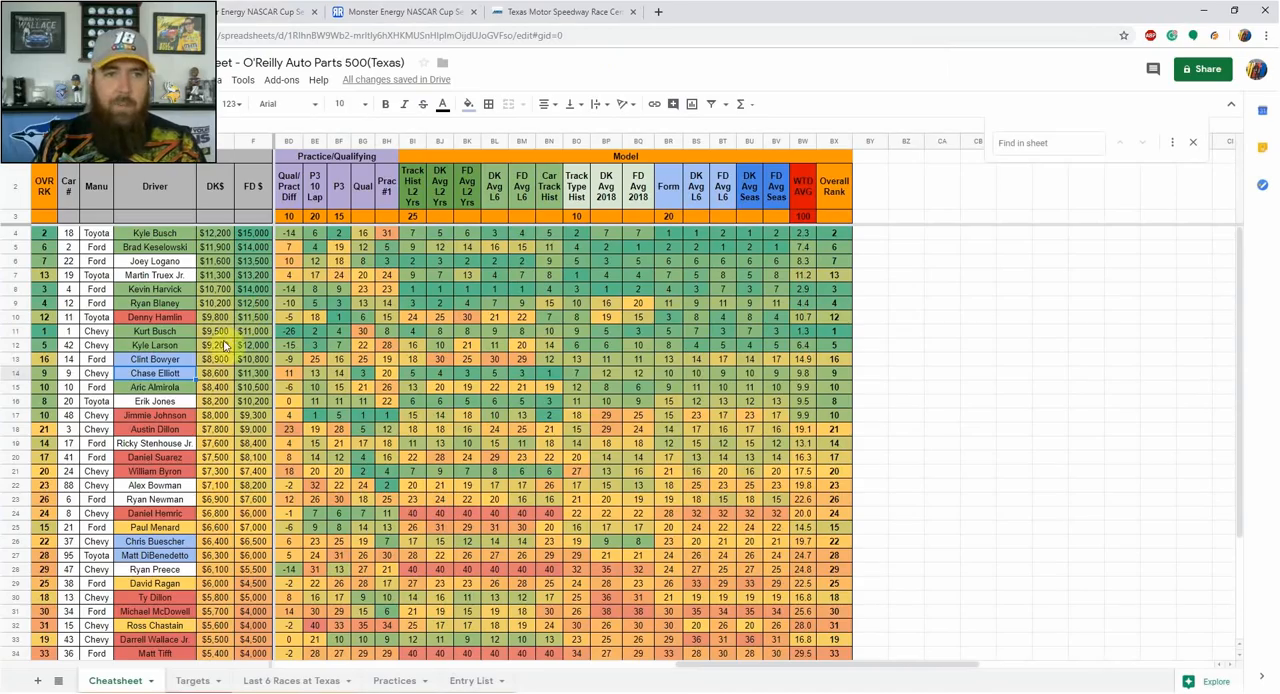
click(364, 360)
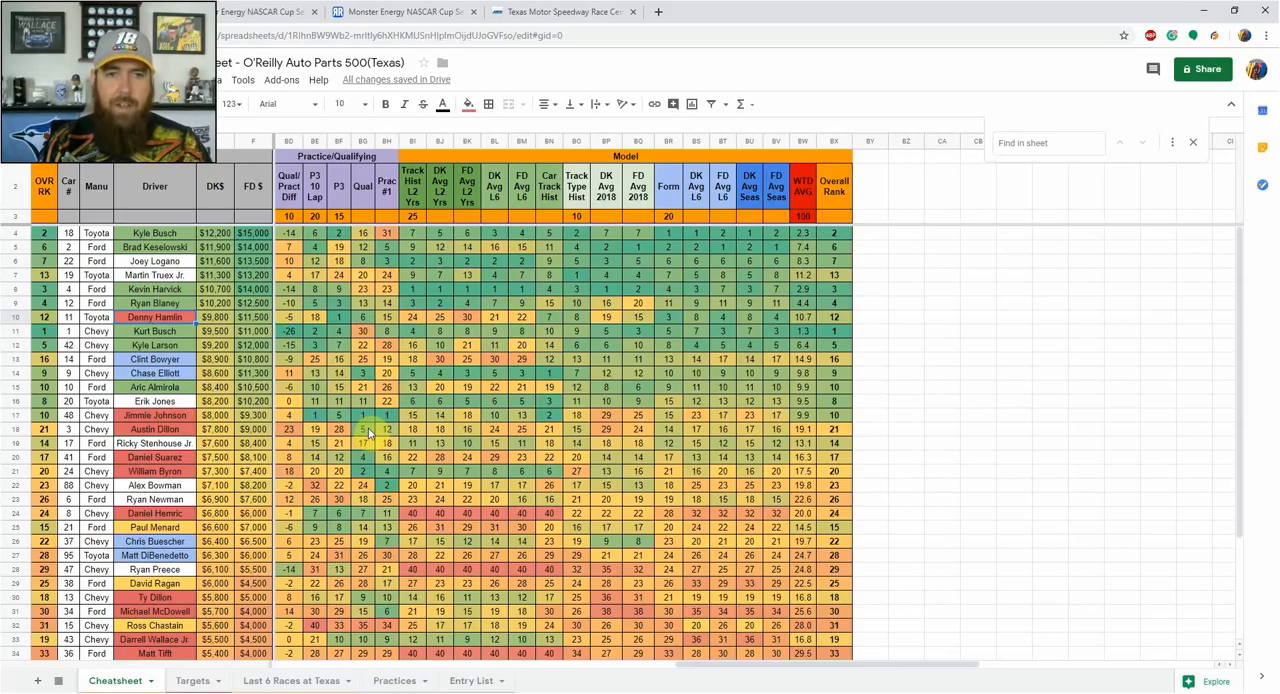
click(364, 428)
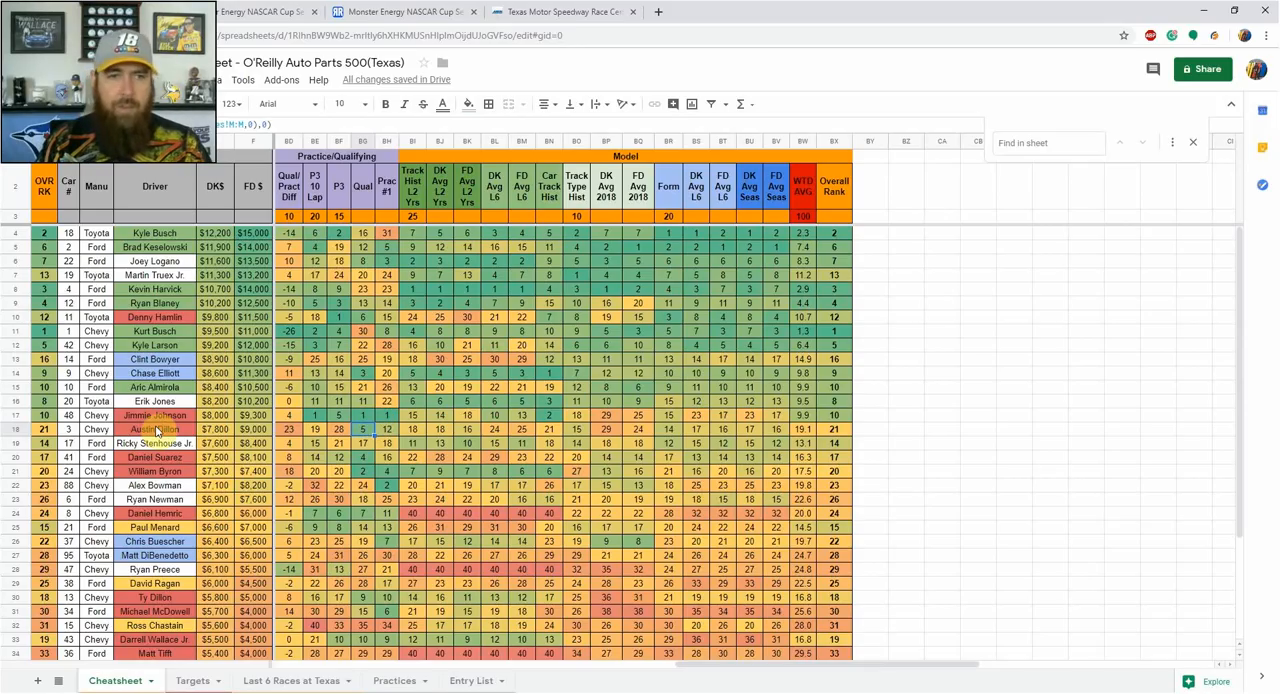
mouse_move(170, 464)
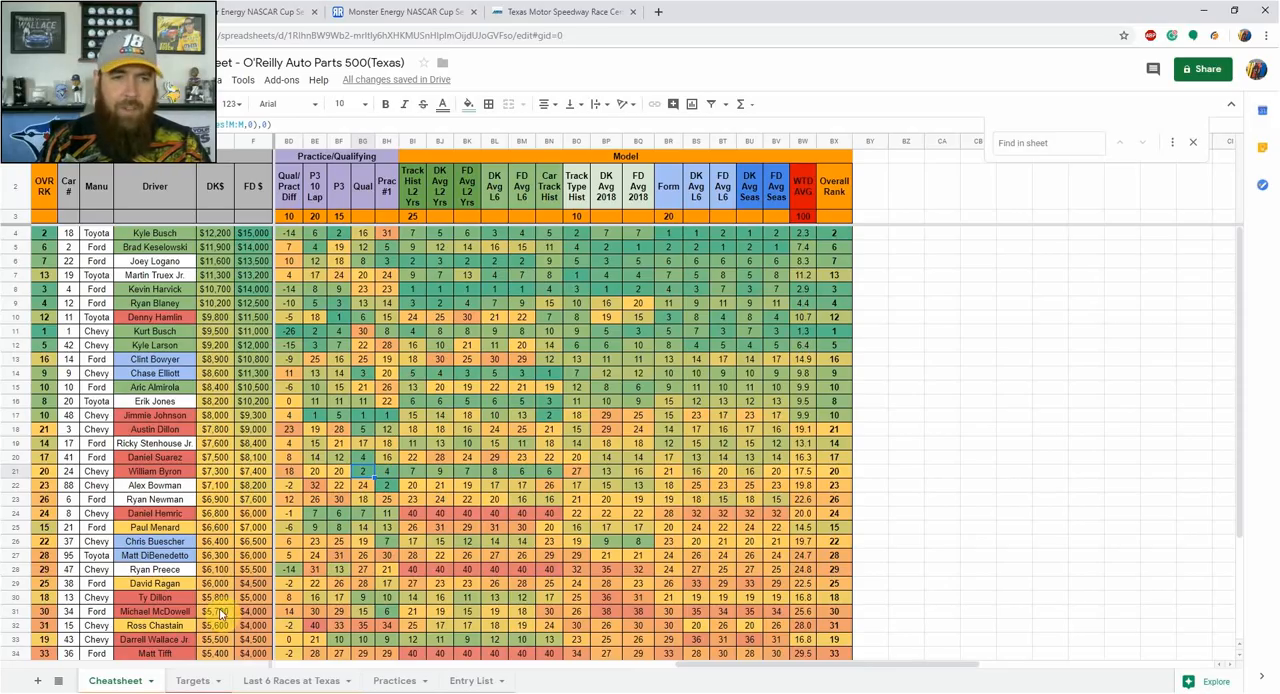
scroll(down, 3)
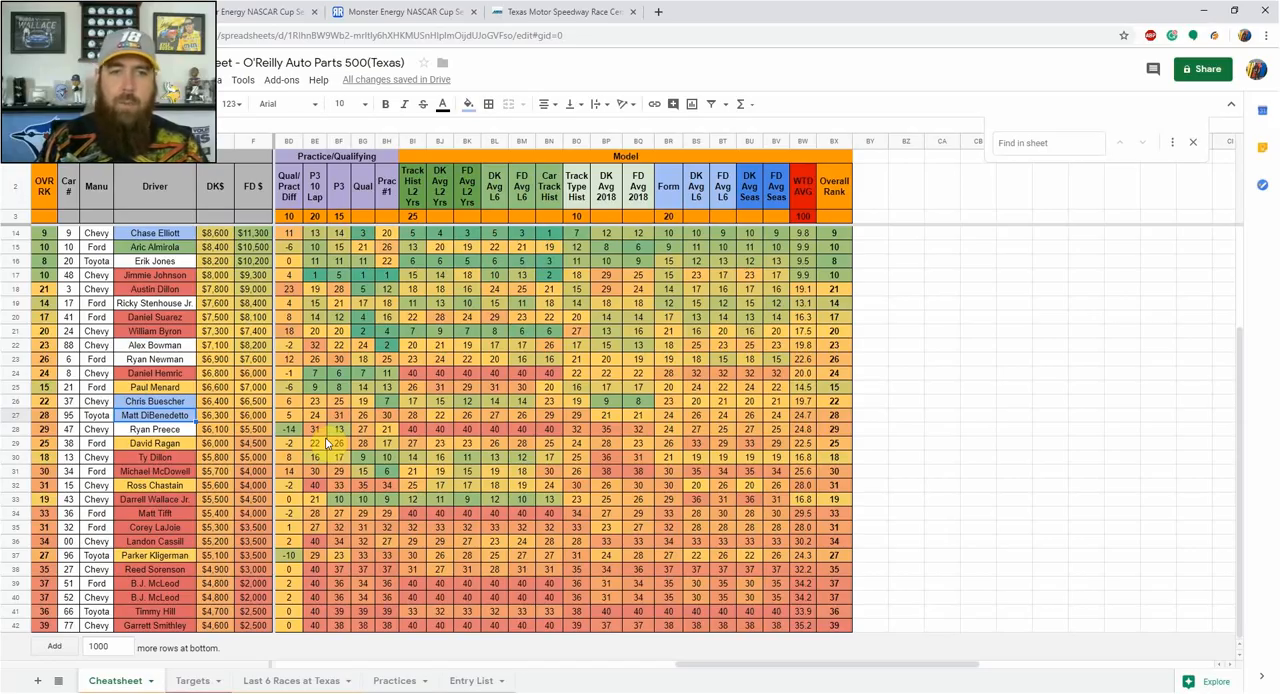
mouse_move(344, 12)
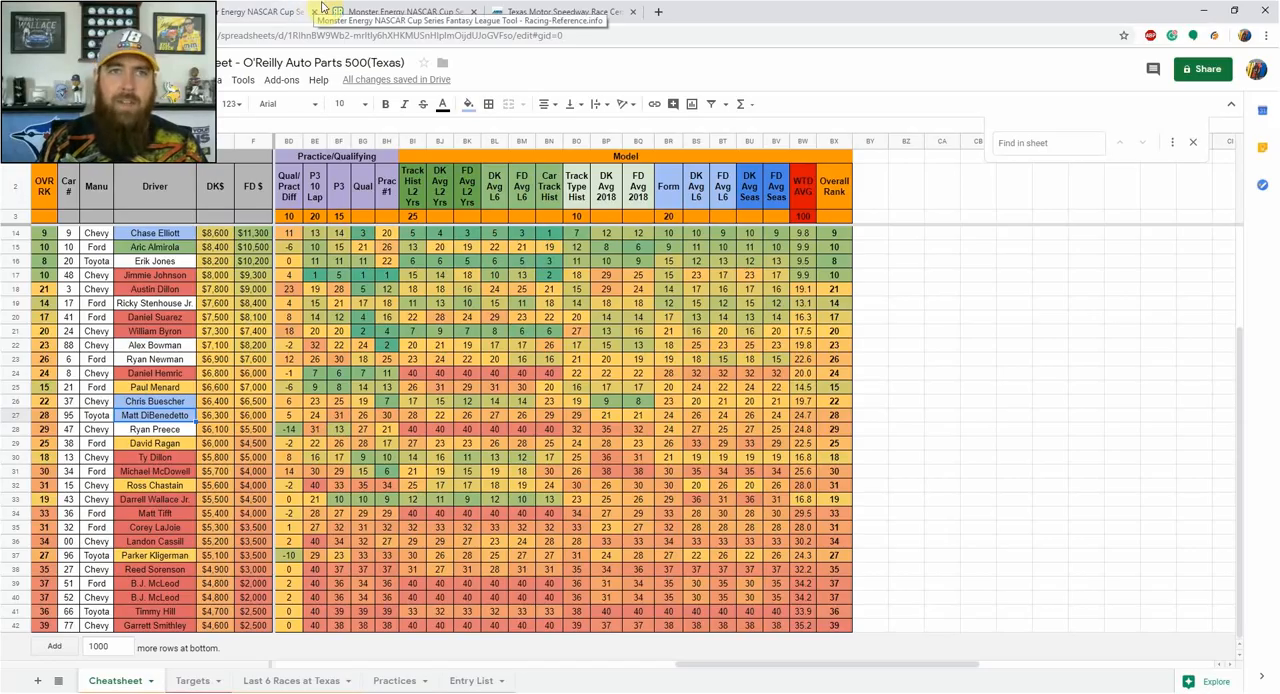
click(400, 12)
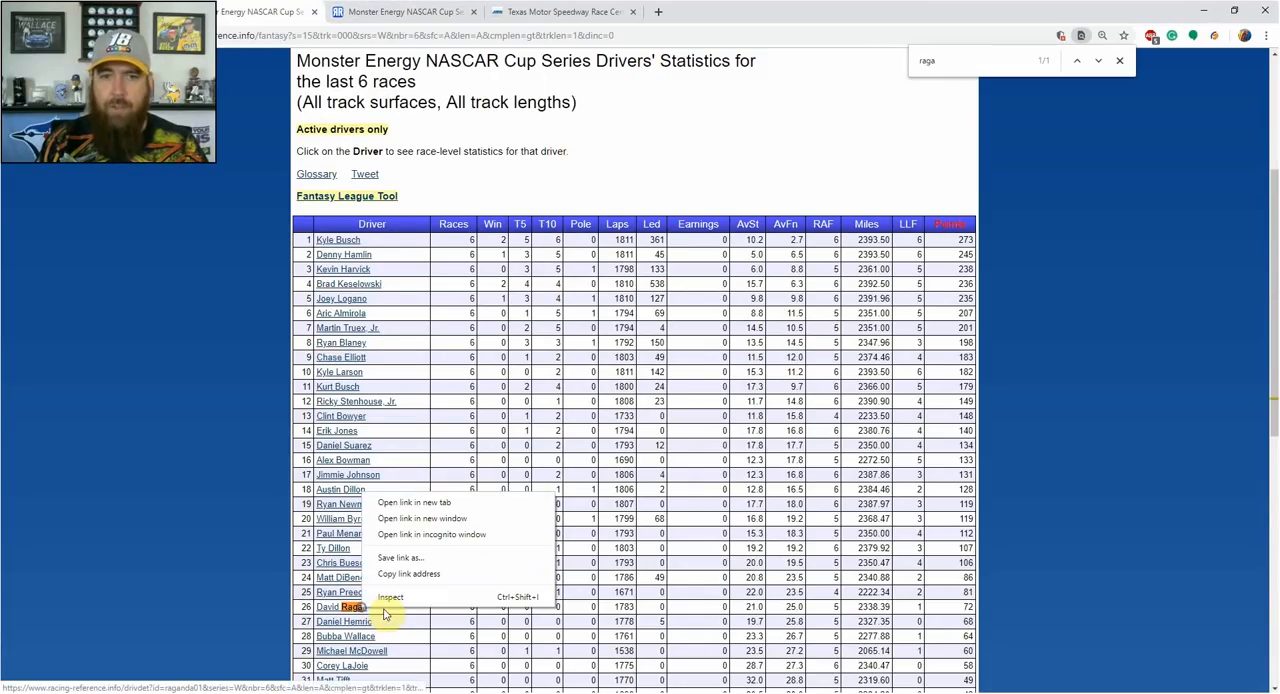
click(412, 502)
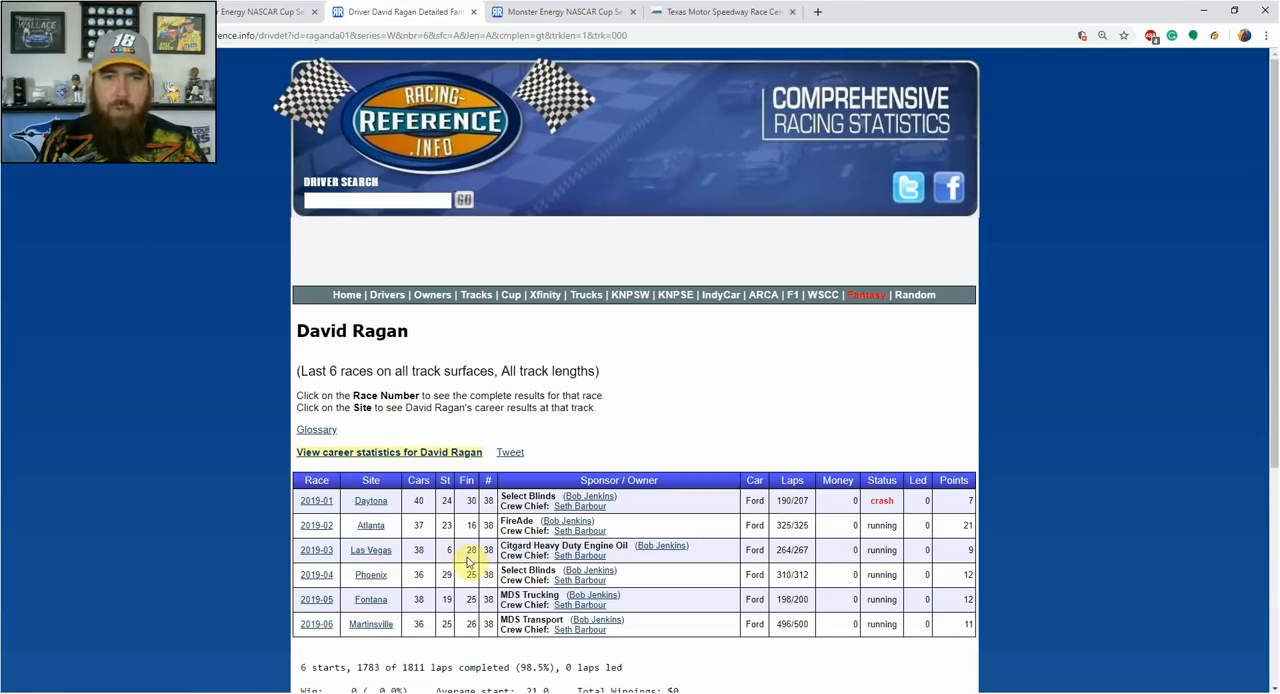
mouse_move(420, 12)
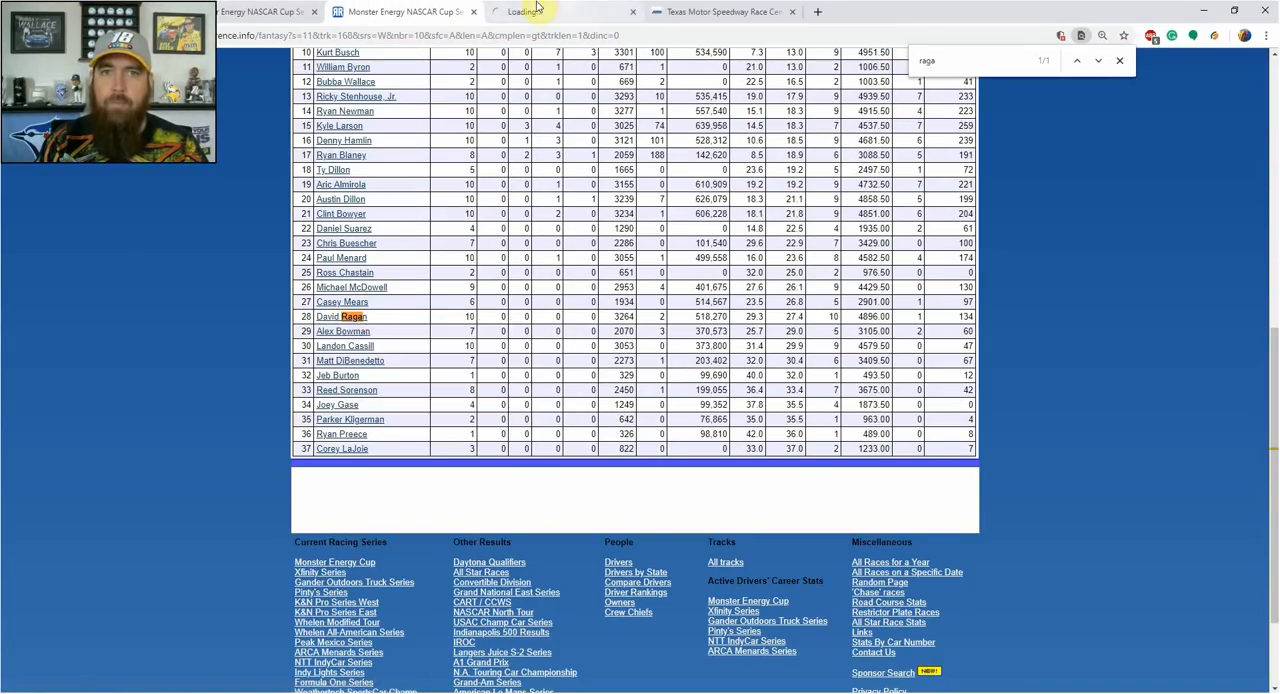
click(336, 316)
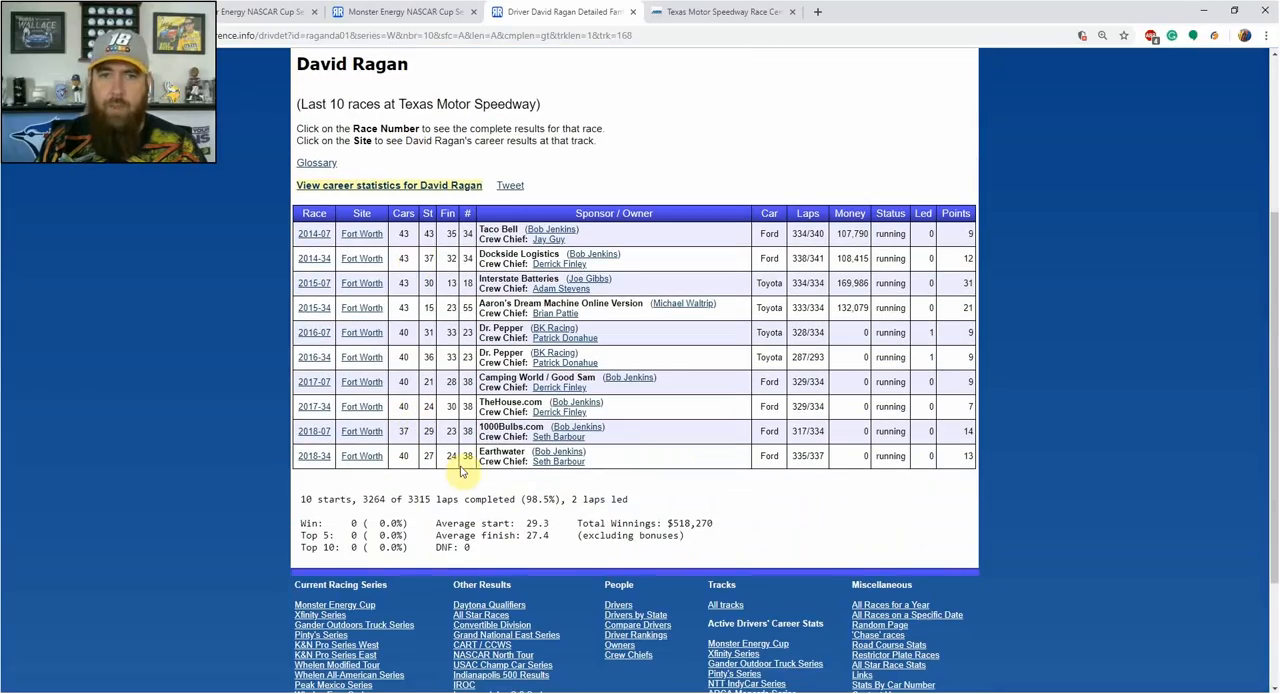
mouse_move(456, 446)
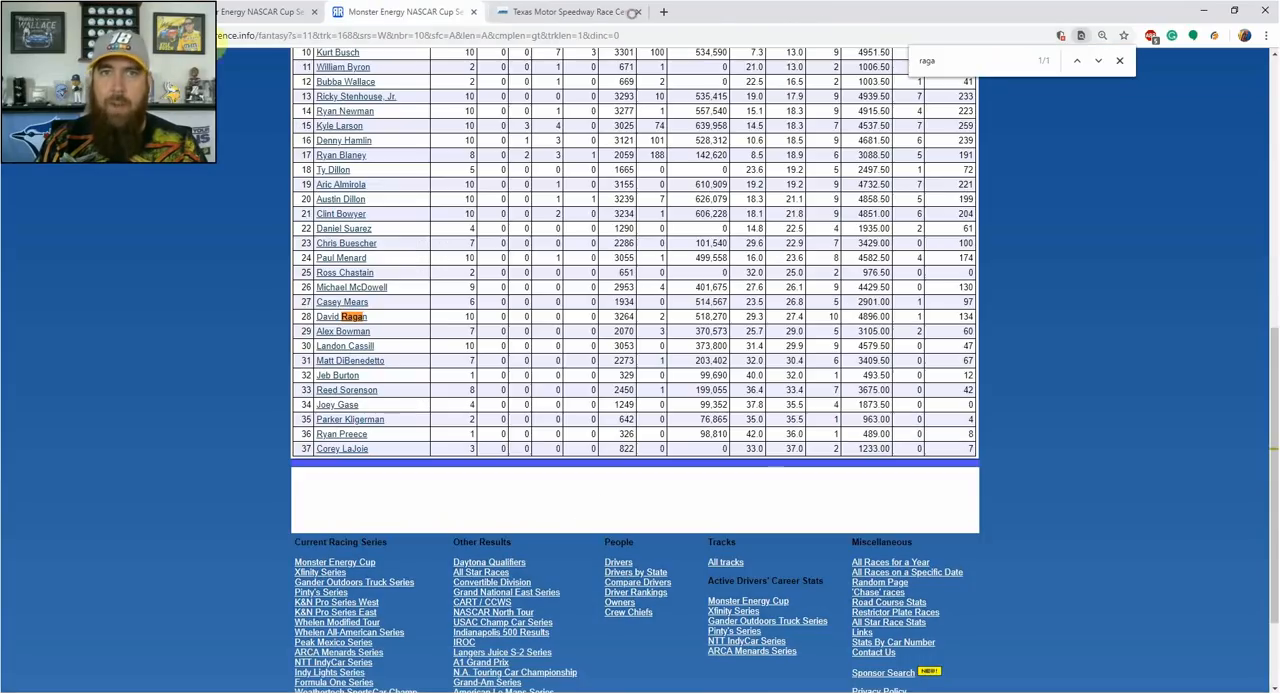
click(564, 12)
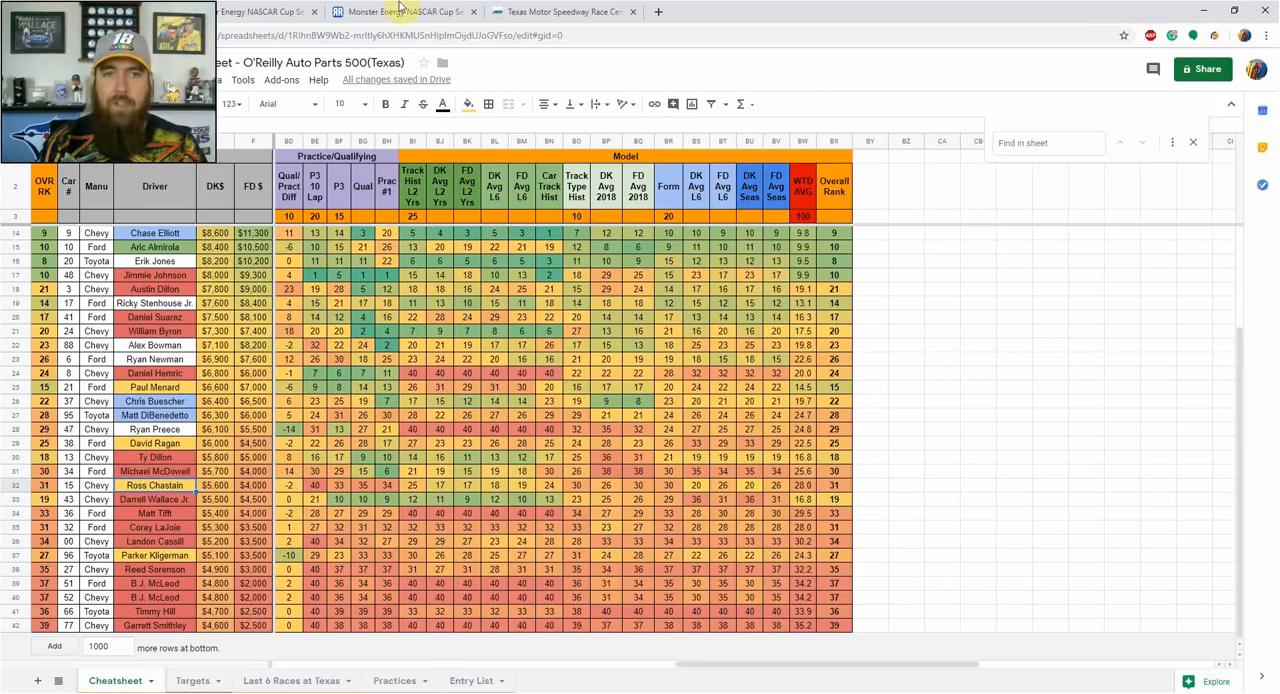
- From the driver statistics list, open Ross Chastain's results in a new tab
click(560, 12)
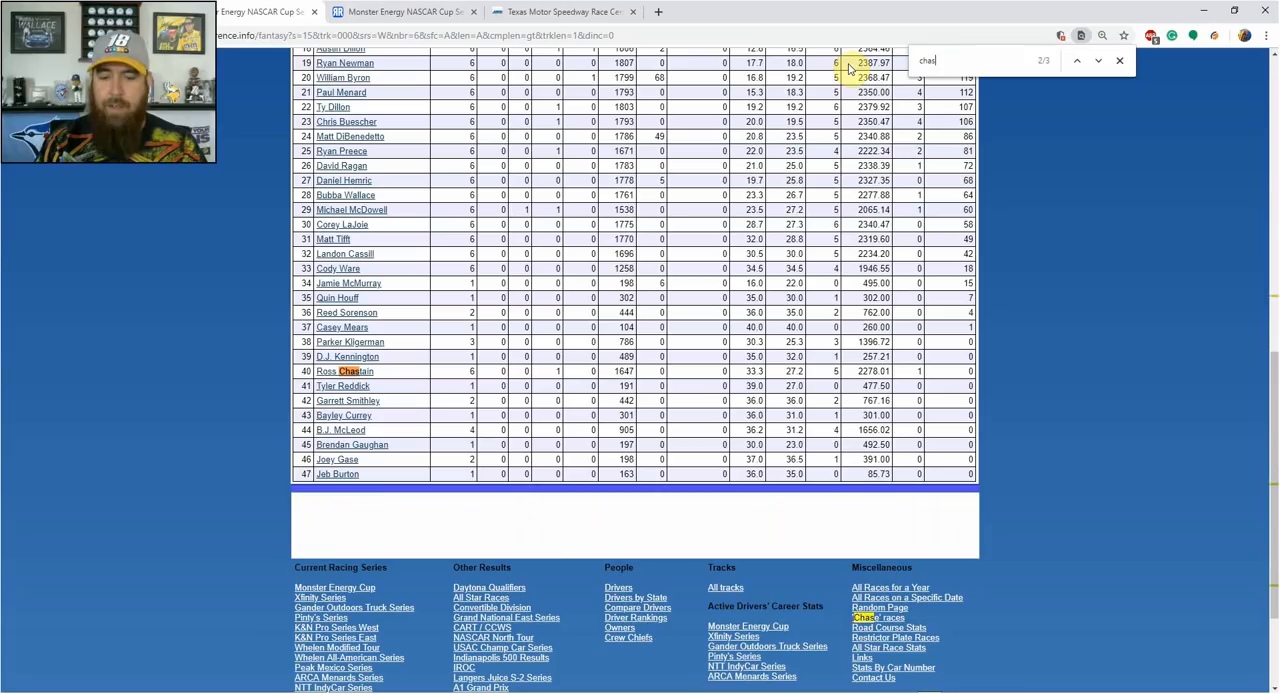
right_click(344, 372)
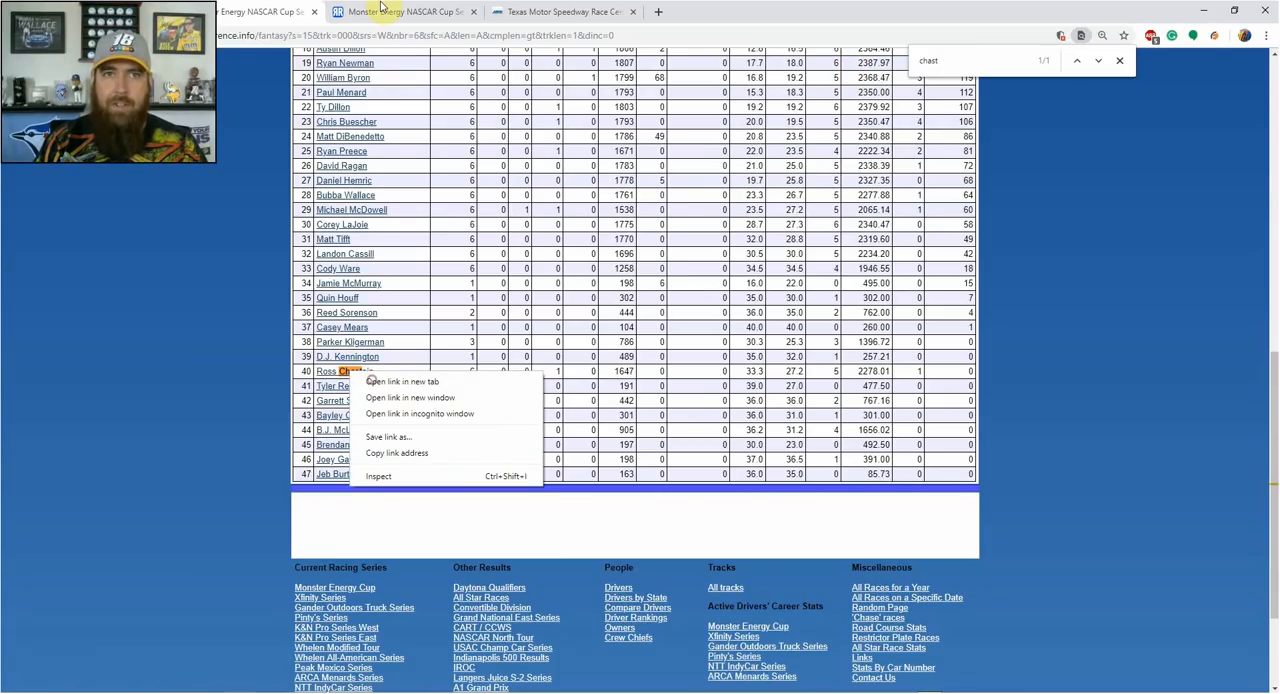
click(400, 380)
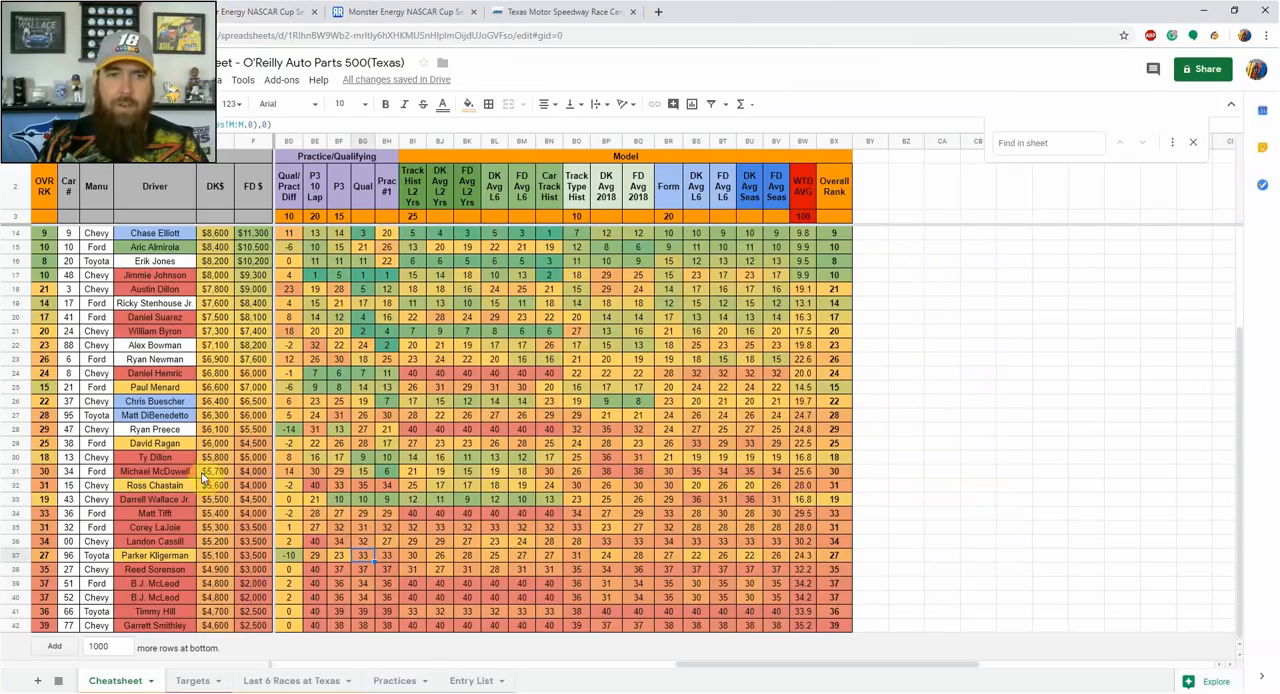
- Check cheat sheet cell formulas, then head back toward the Racing-Reference driver table
click(212, 486)
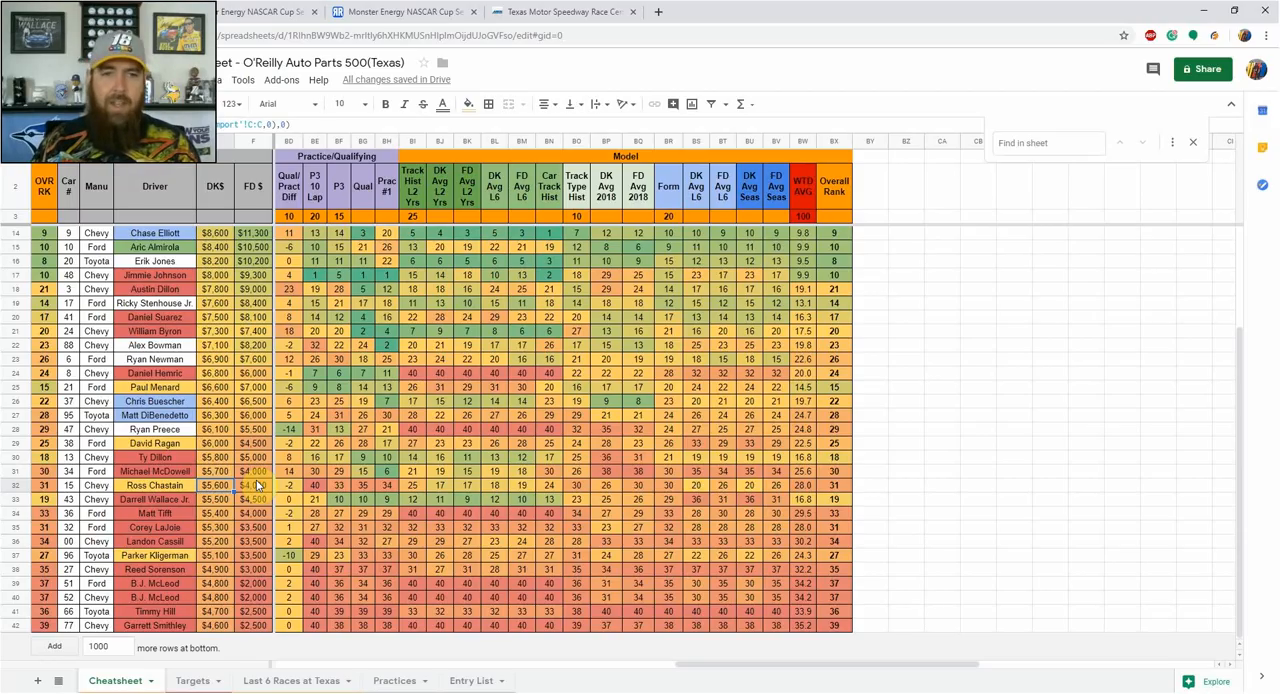
click(216, 444)
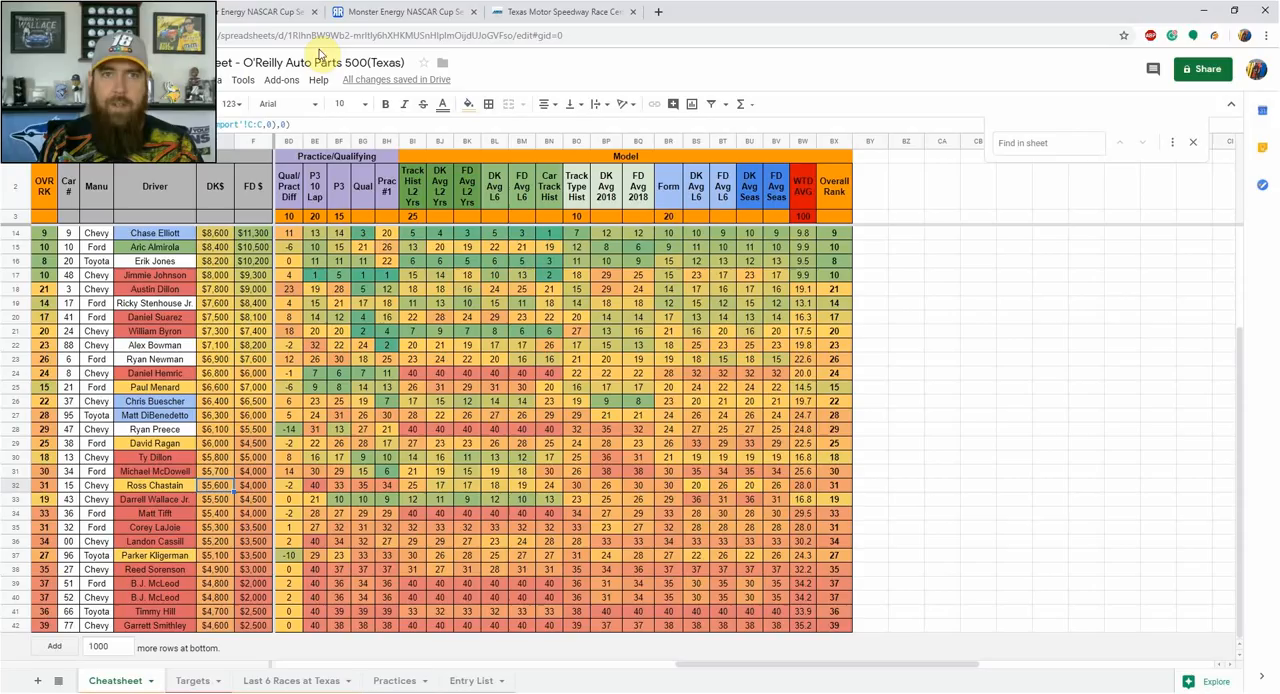
click(256, 12)
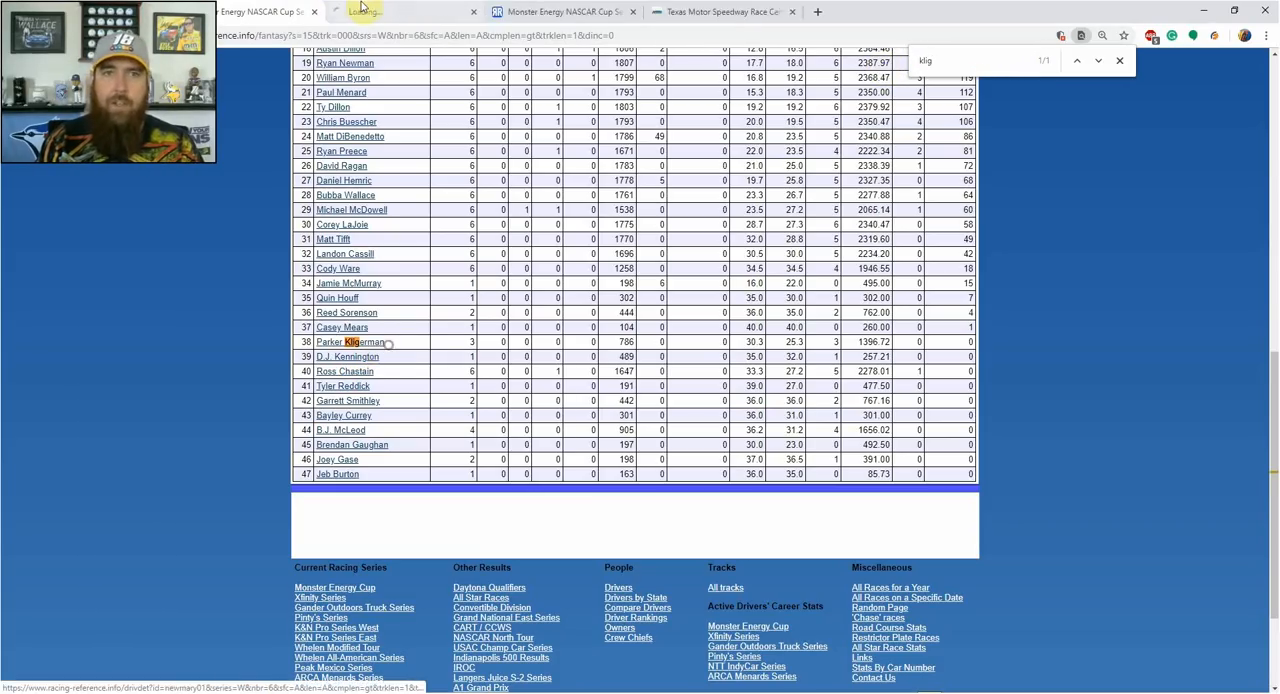
- Review Parker Kligerman's two Texas Motor Speedway starts, then return to the Texas cheat sheet
click(344, 342)
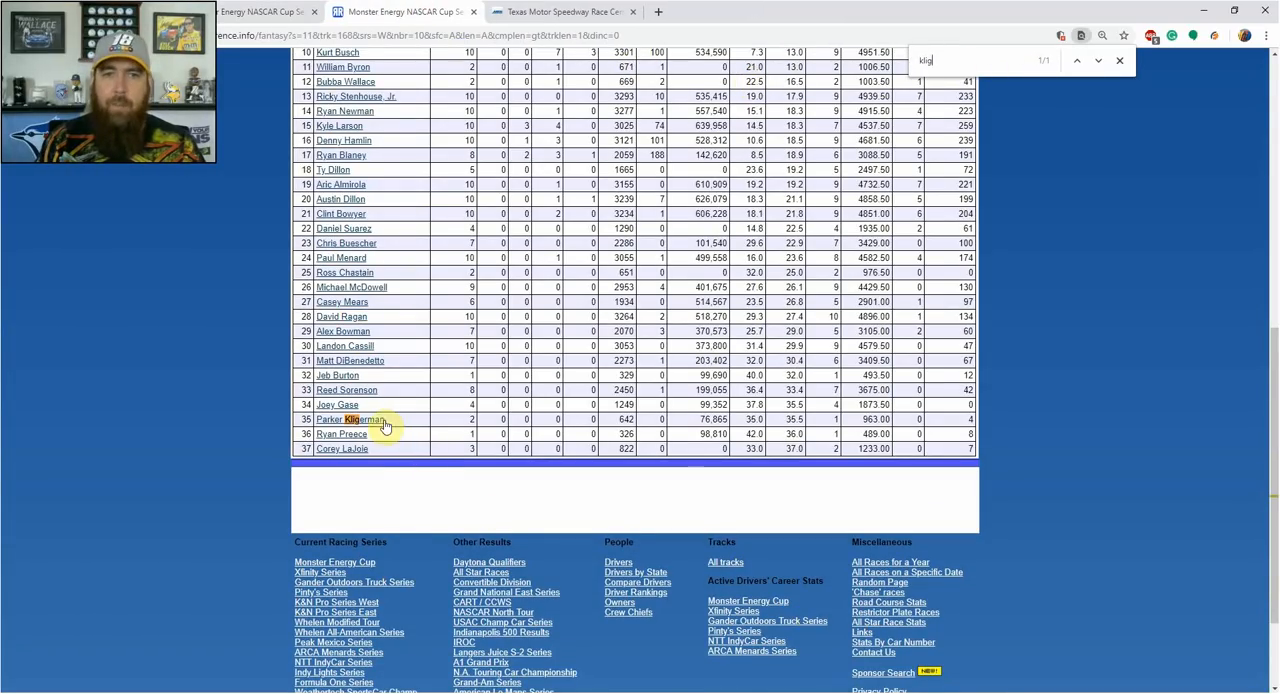
click(384, 424)
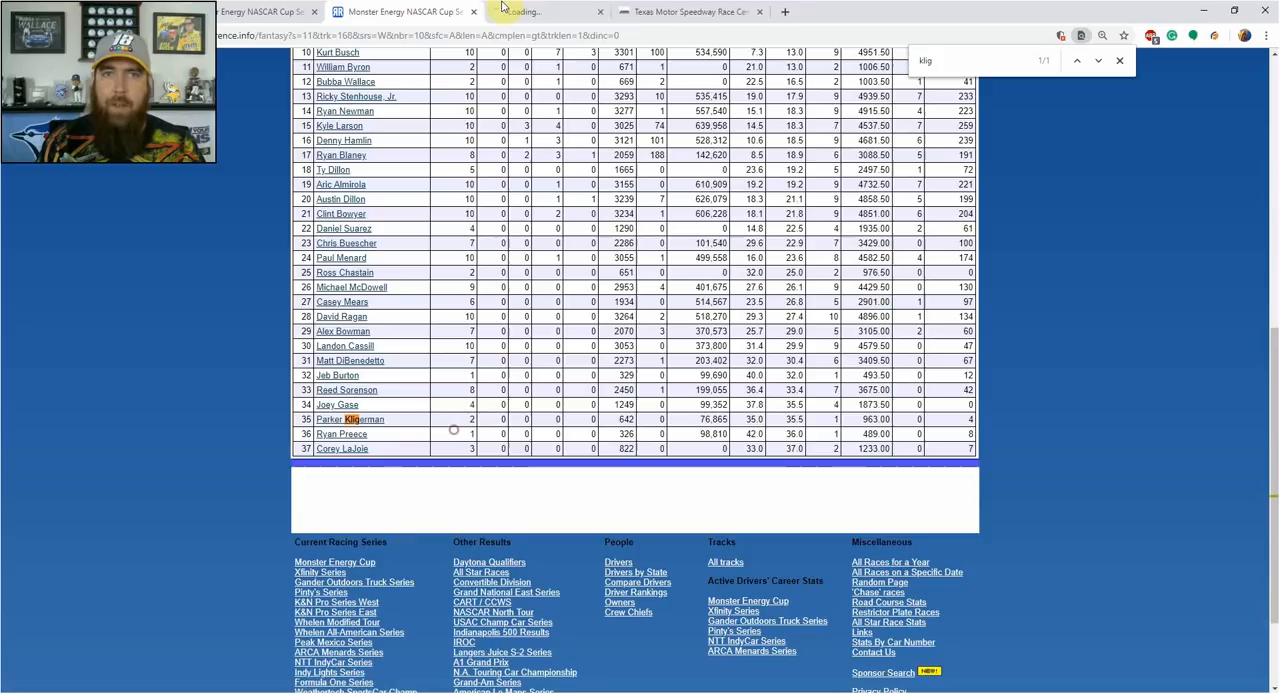
click(348, 420)
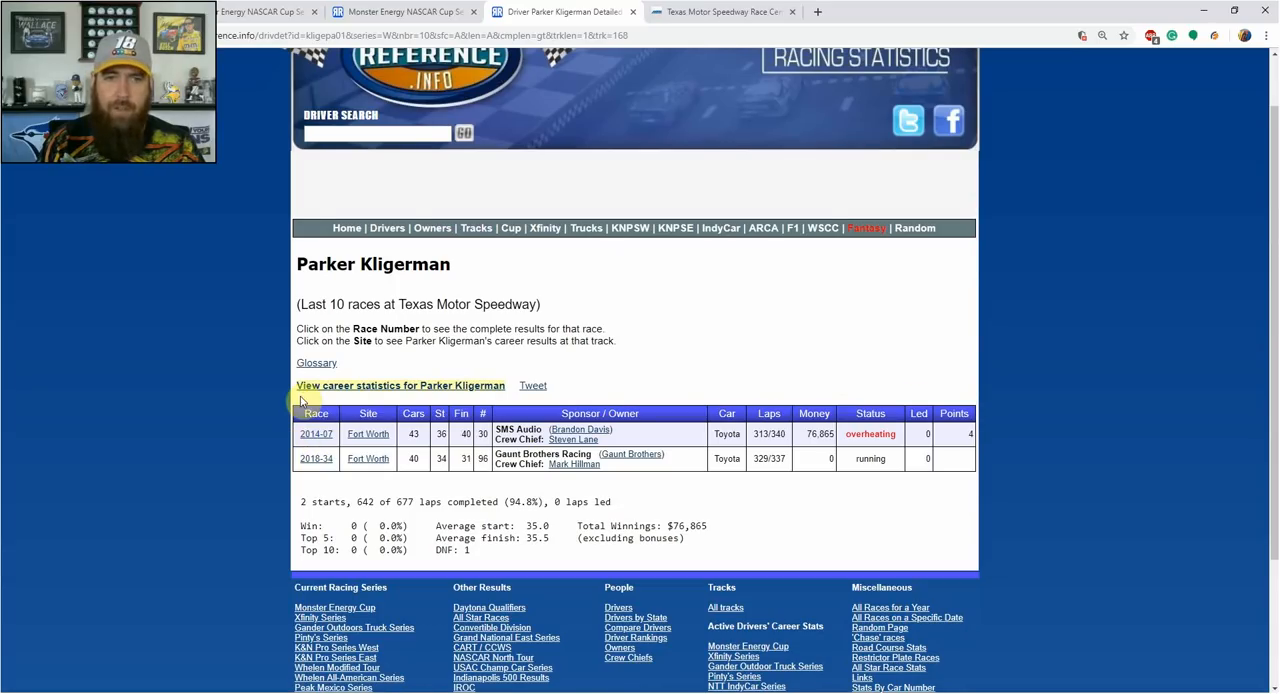
mouse_move(392, 436)
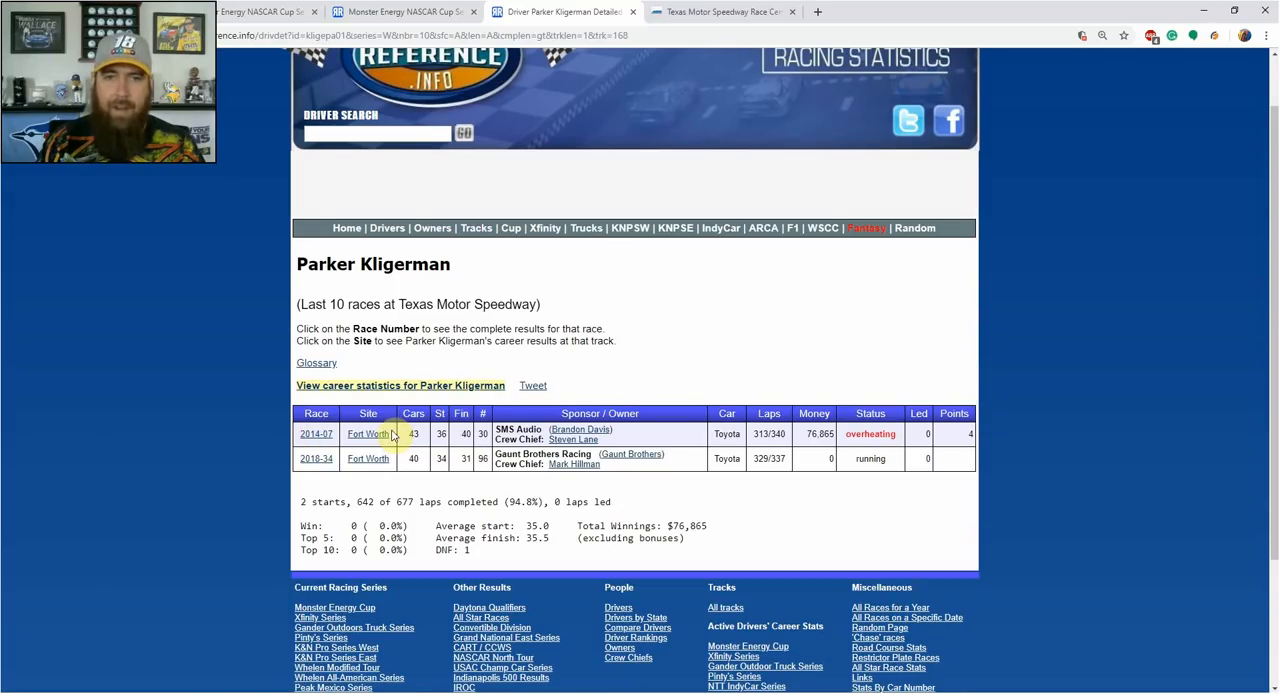
mouse_move(488, 472)
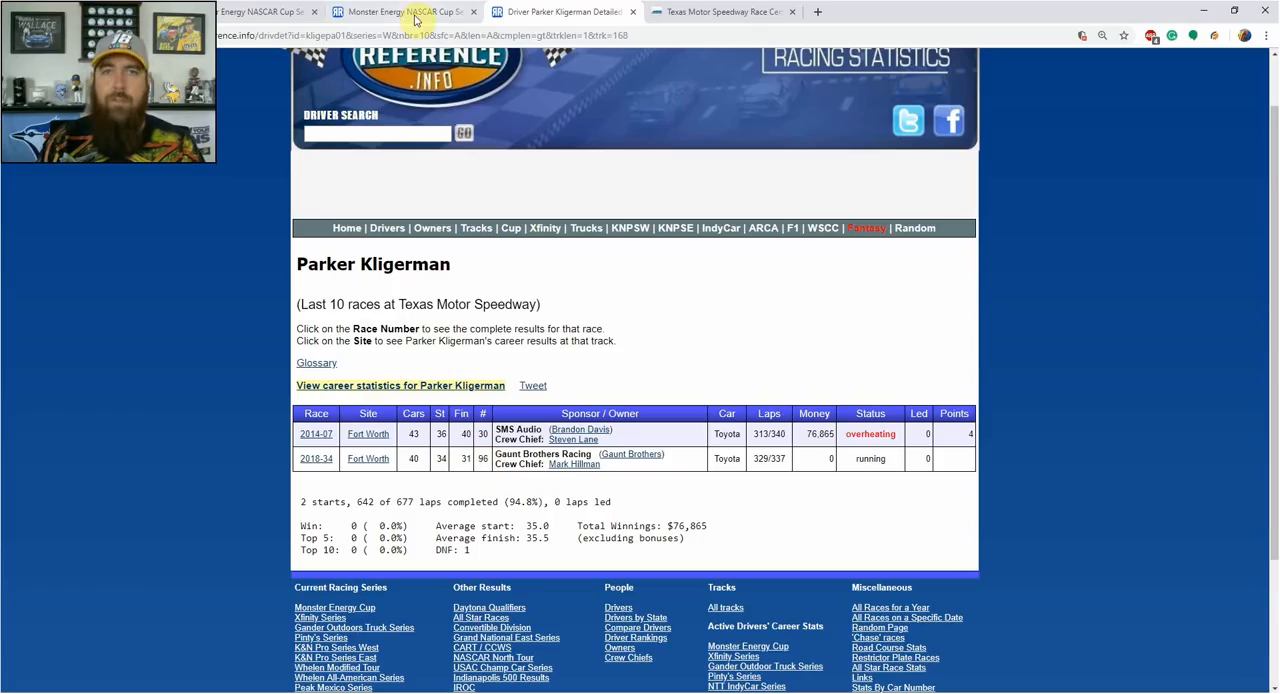
click(632, 12)
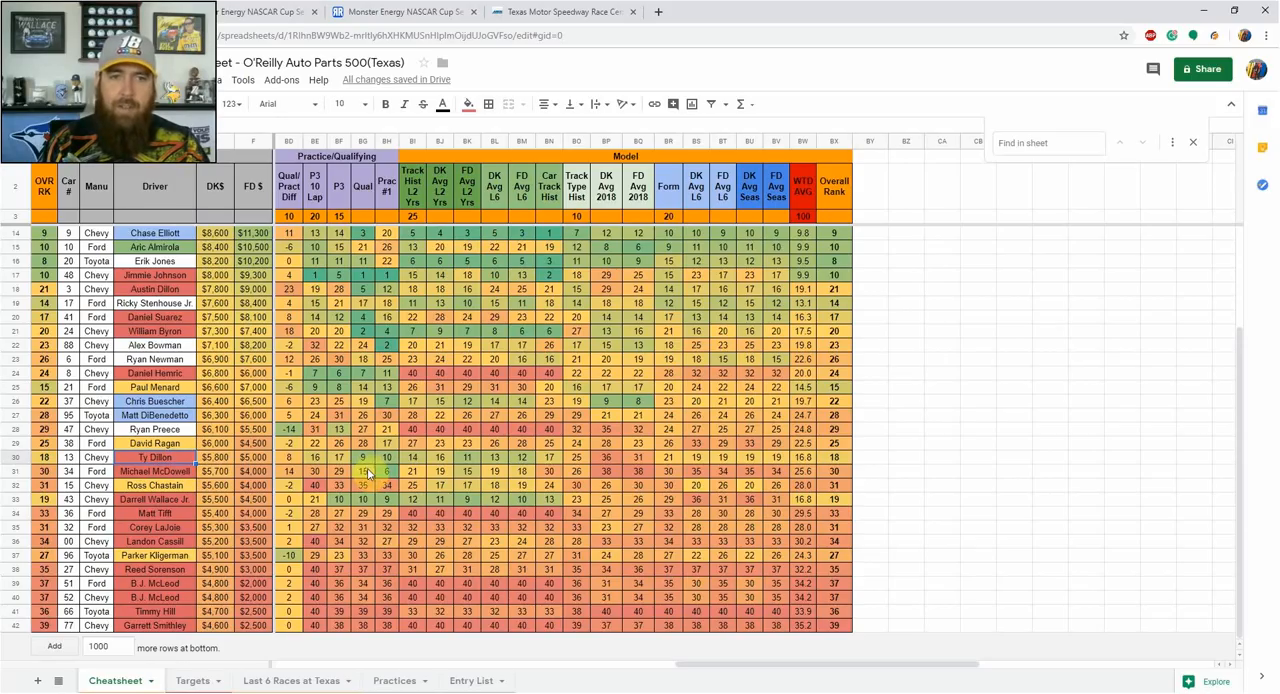
click(364, 498)
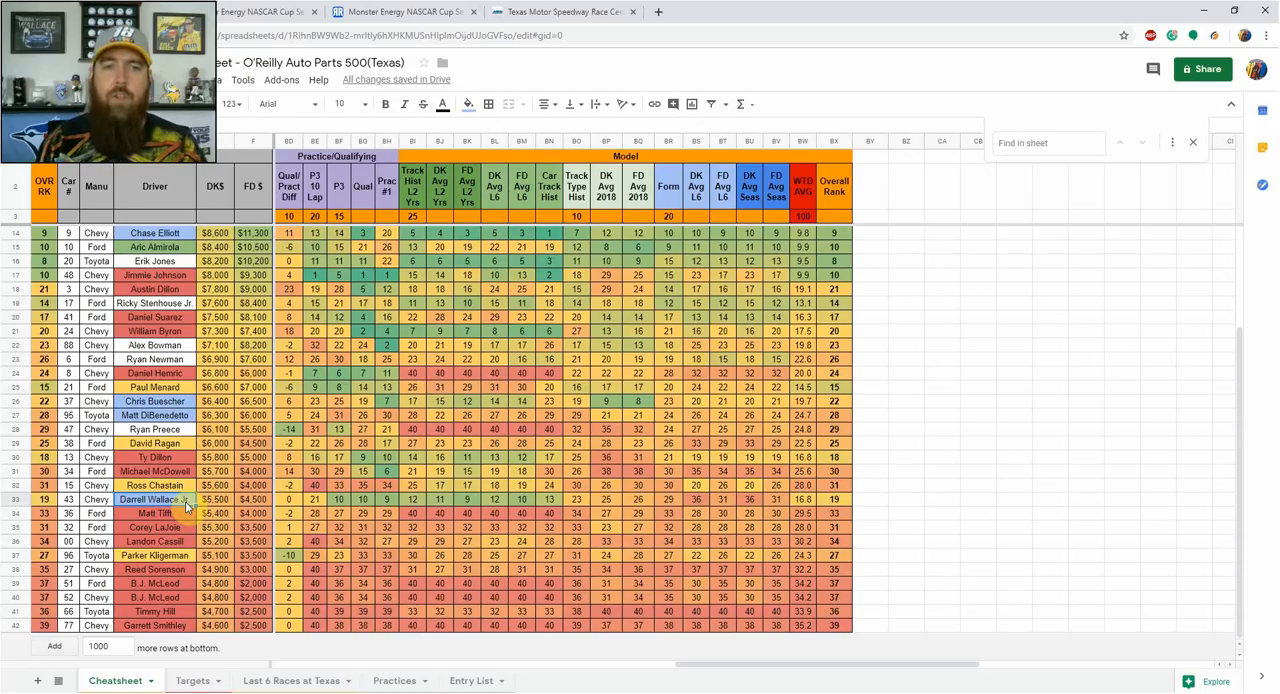
mouse_move(480, 64)
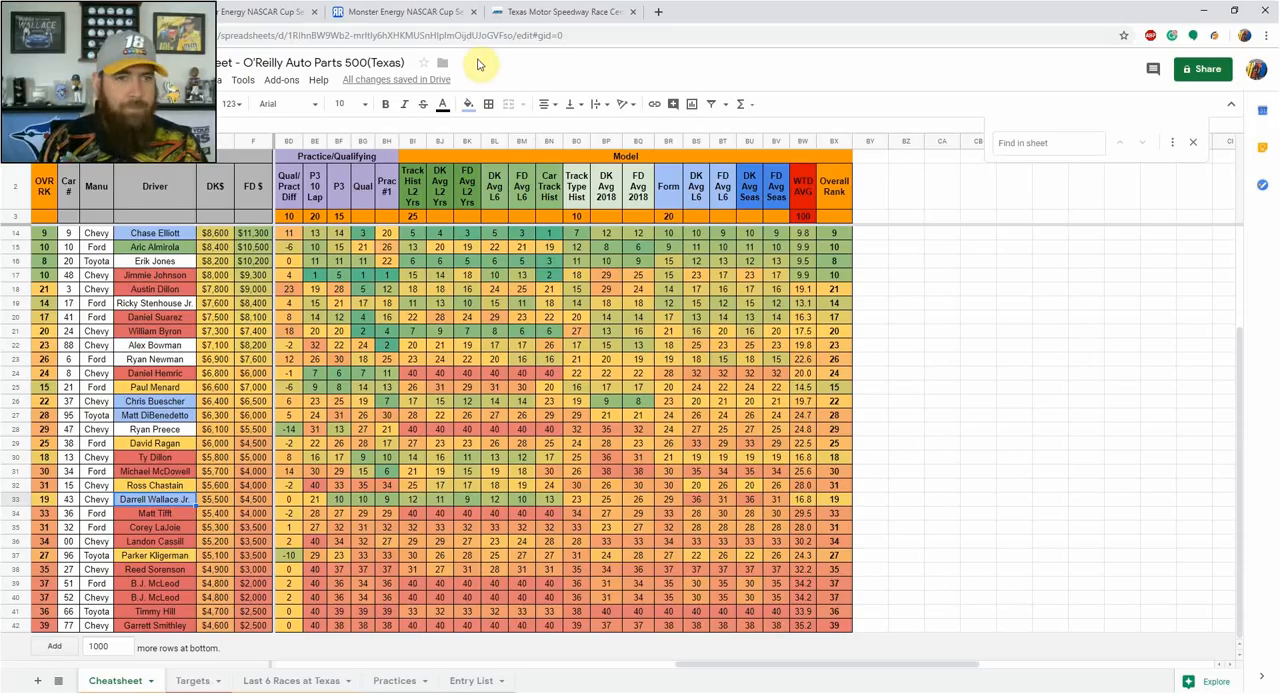
mouse_move(496, 424)
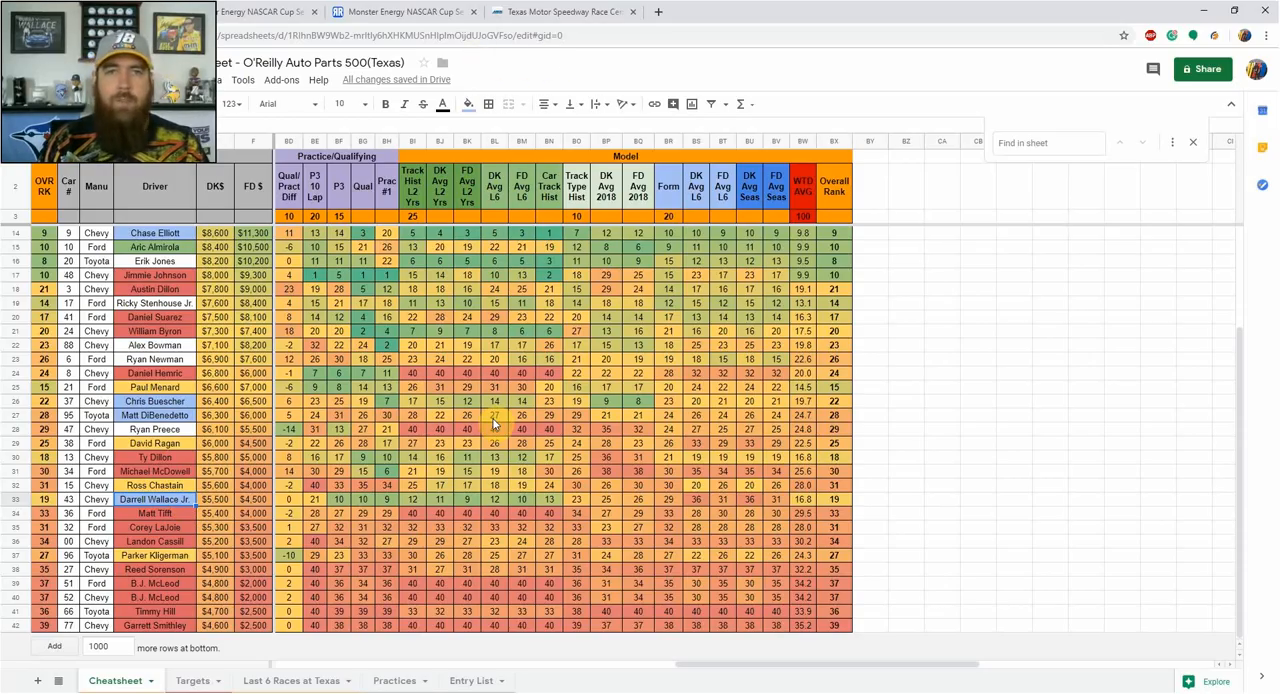